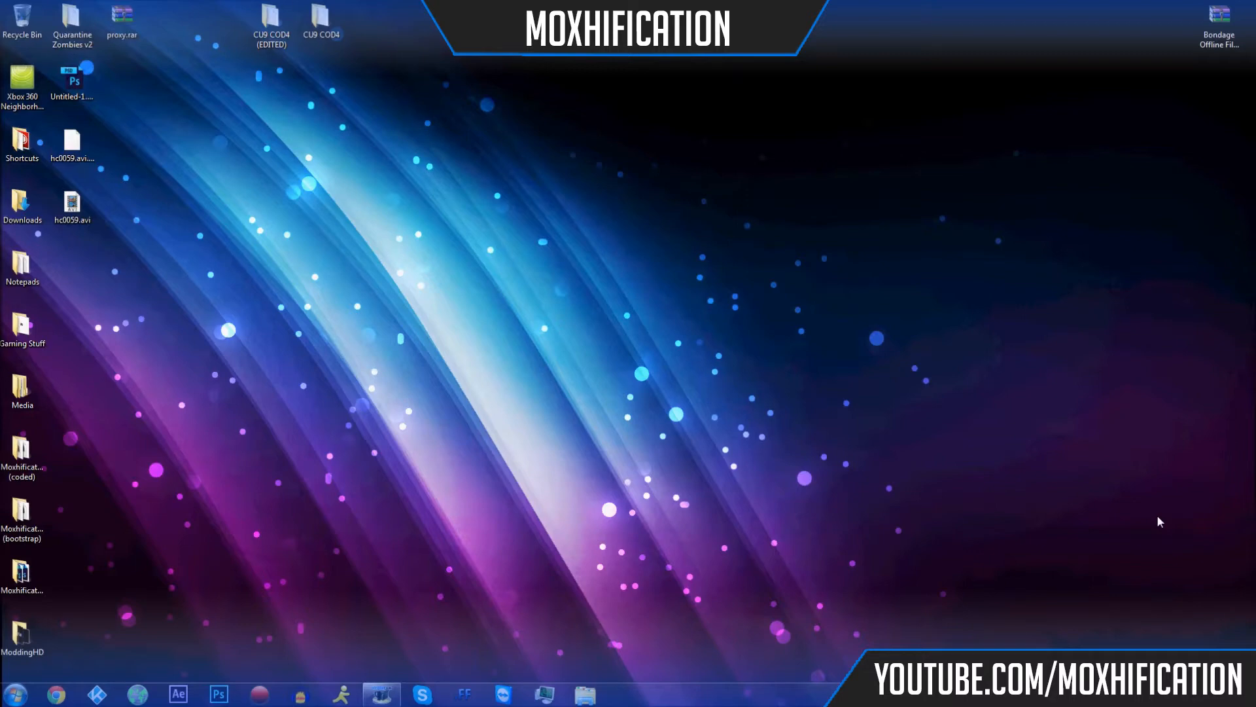
mouse_move(361, 177)
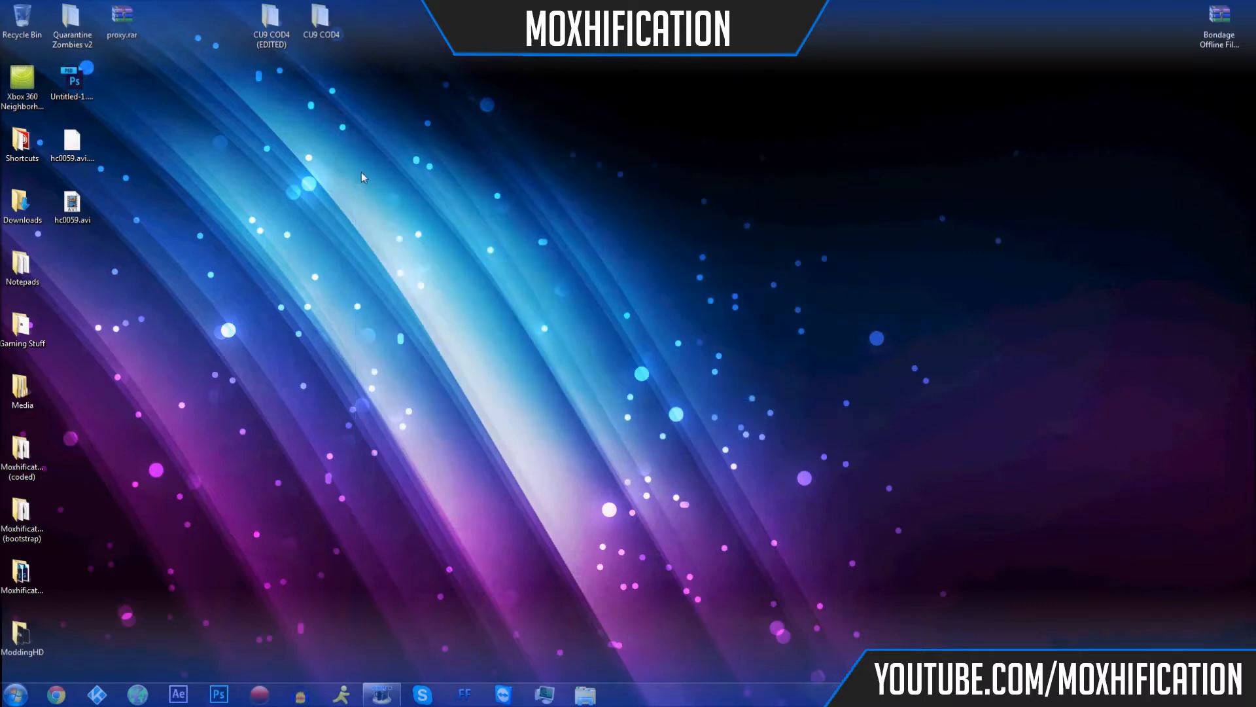
mouse_move(59, 695)
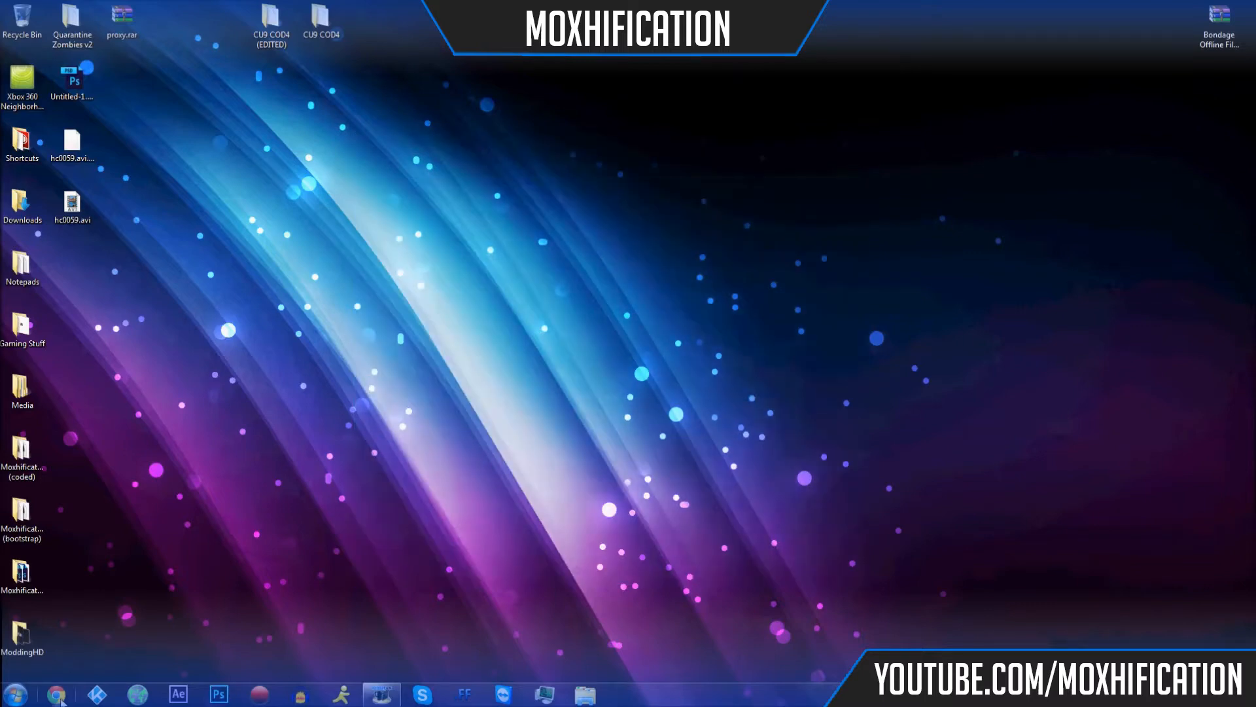
Briefly open and close the Xbox 360 Neighborhood folder, then launch the browser and search 'hypercam'.
left_click(55, 694)
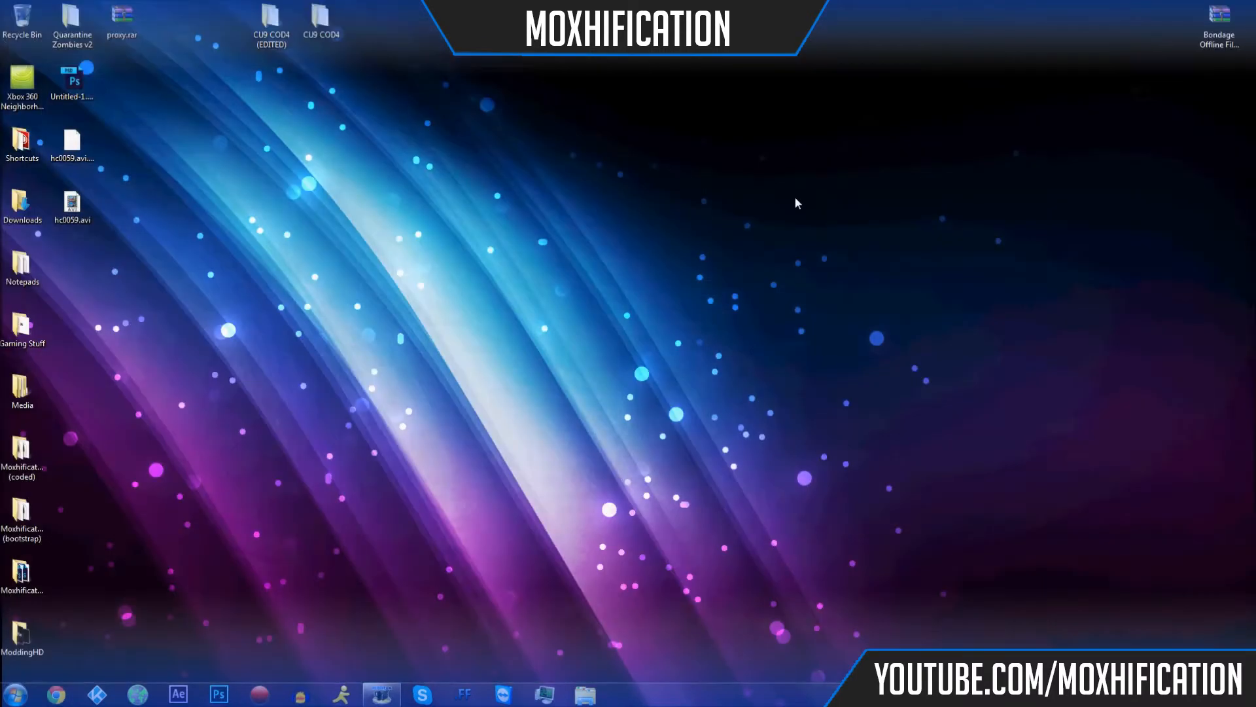
double_click(22, 77)
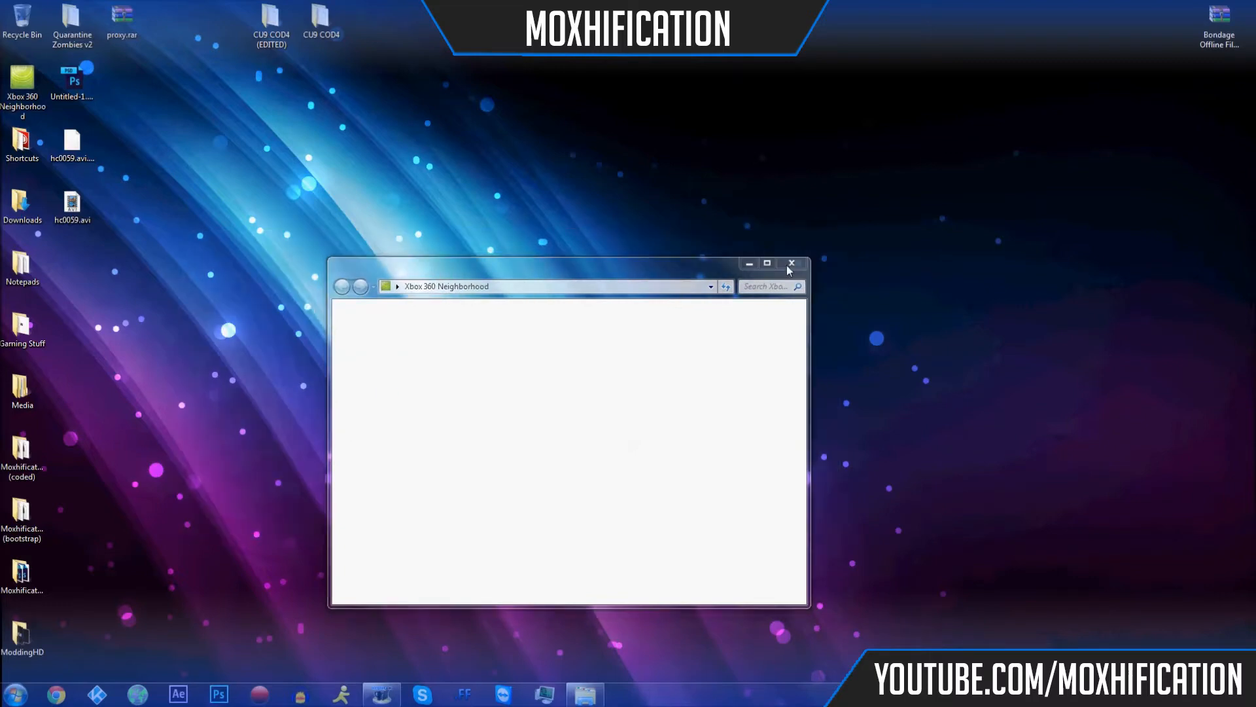
left_click(792, 263)
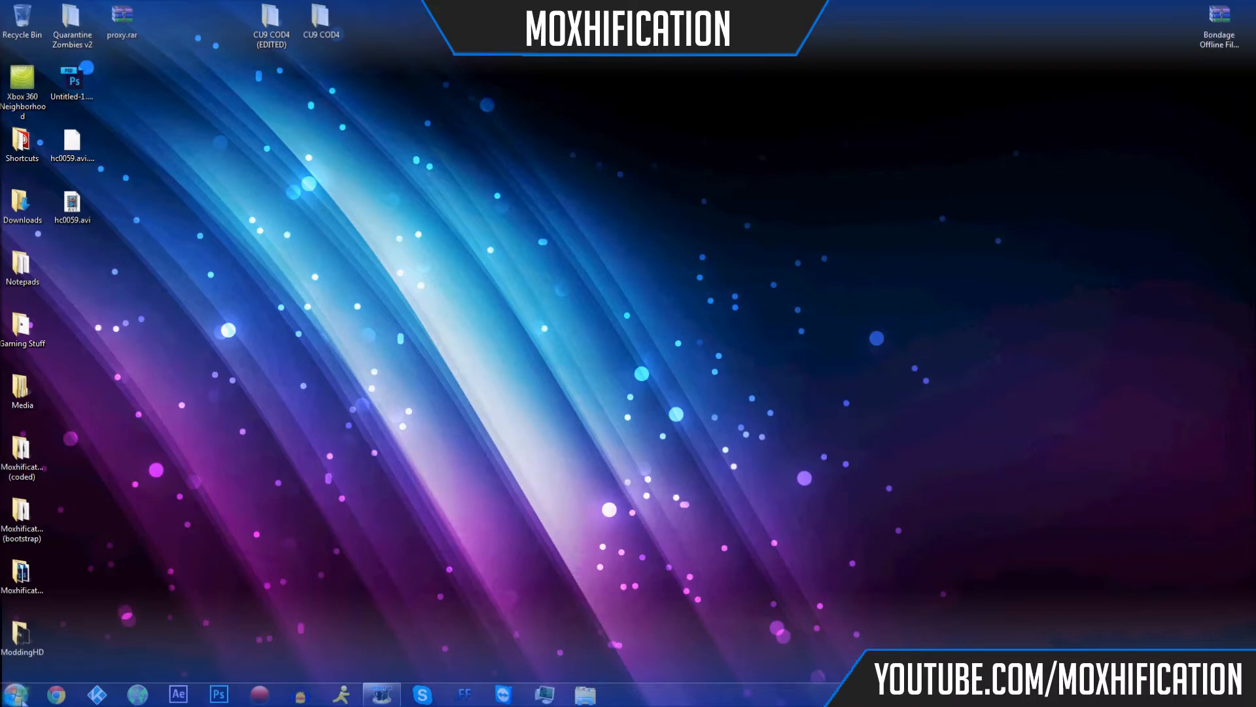
left_click(55, 694)
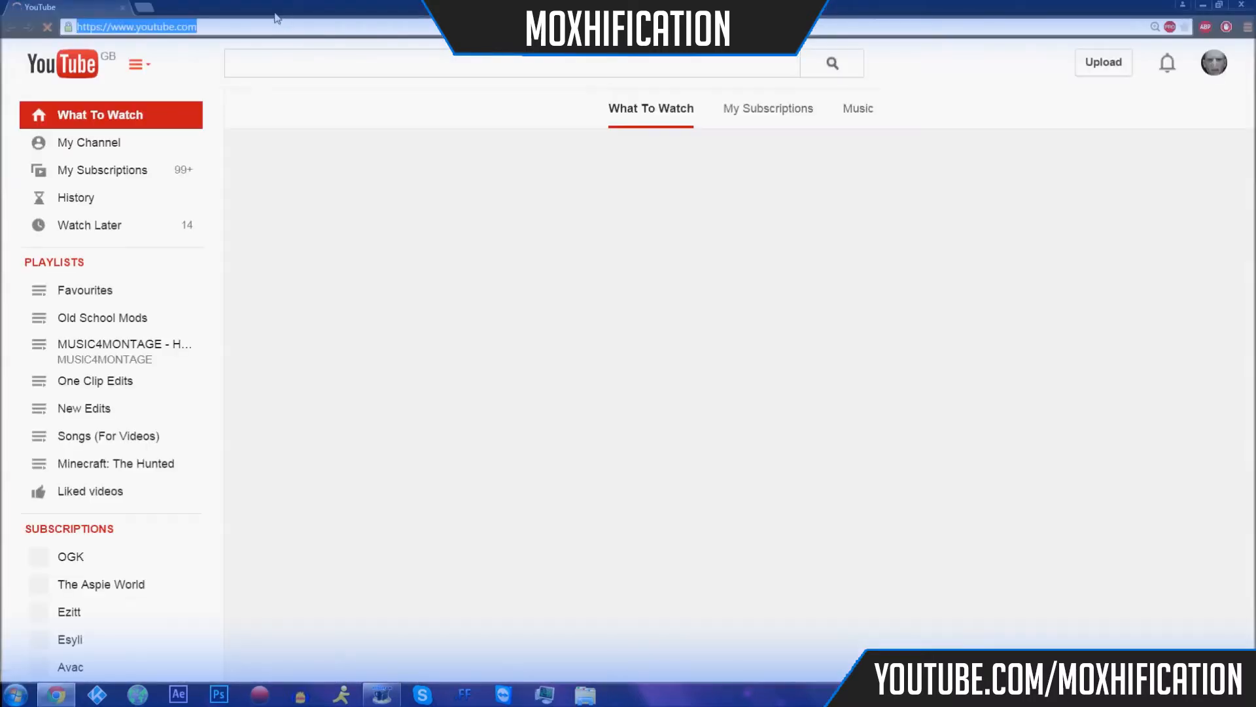
type("hypercam")
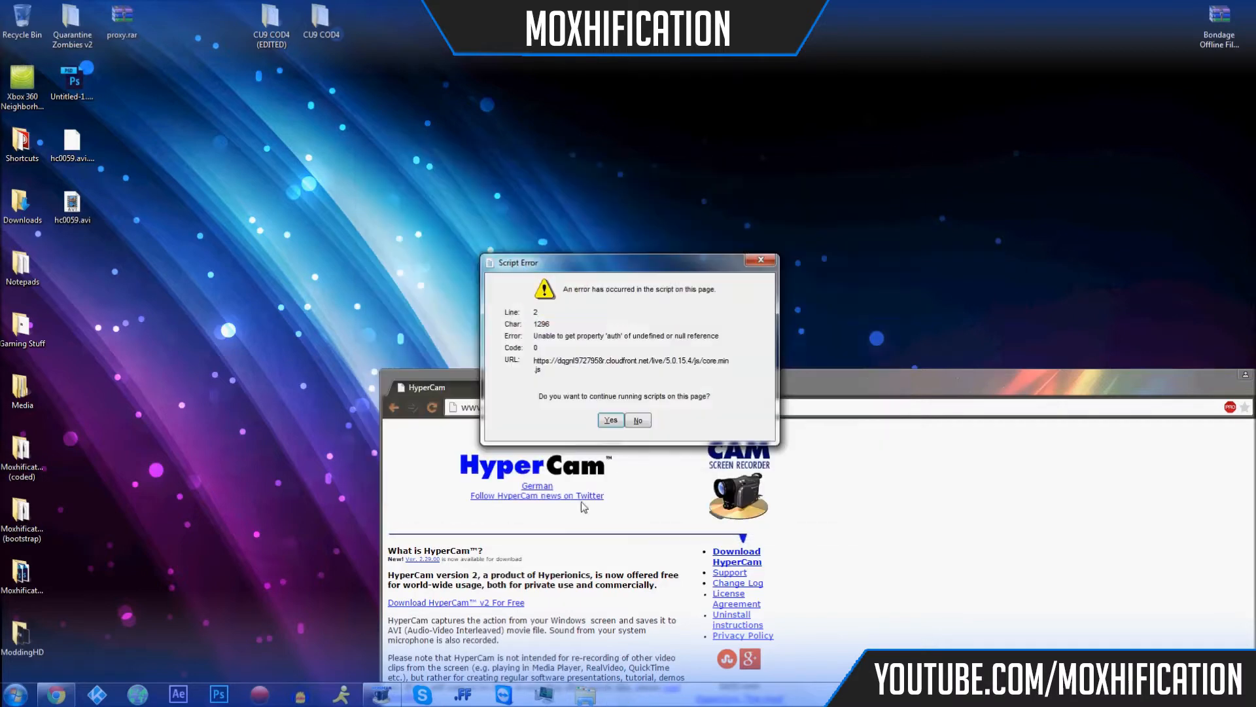
Dismiss the script error and follow the Download HyperCam link to the downloads page.
left_click(610, 420)
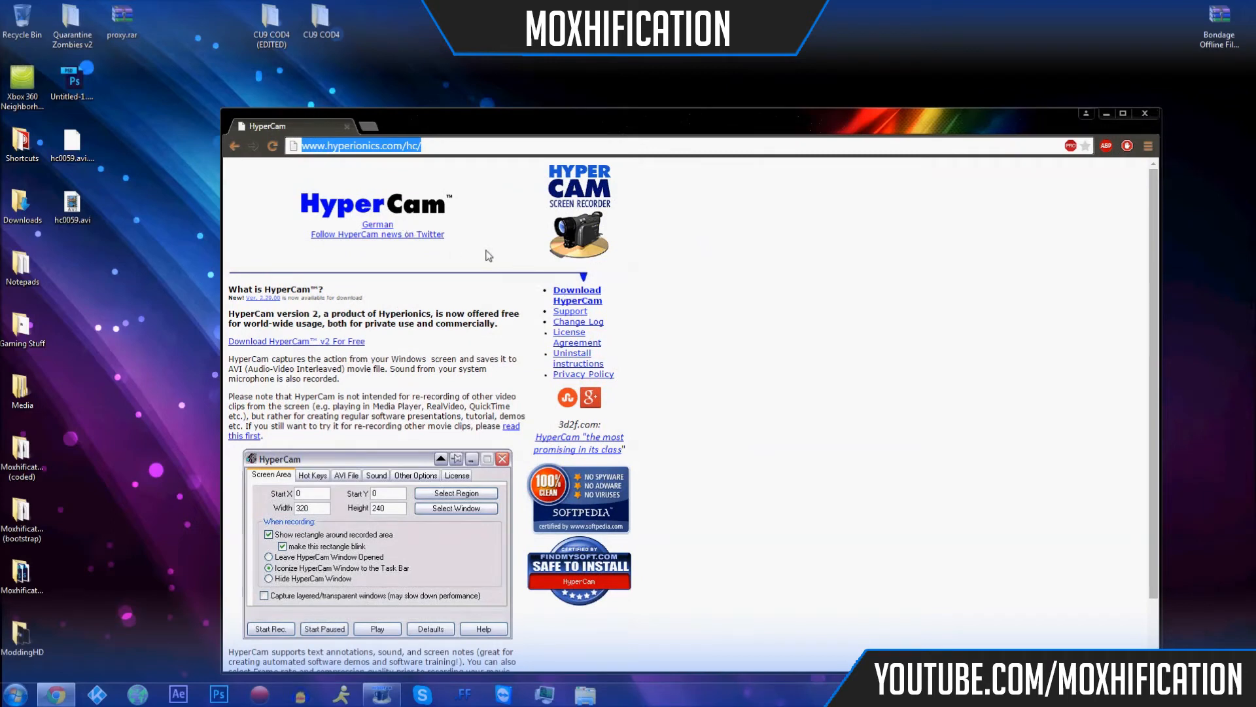
mouse_move(371, 396)
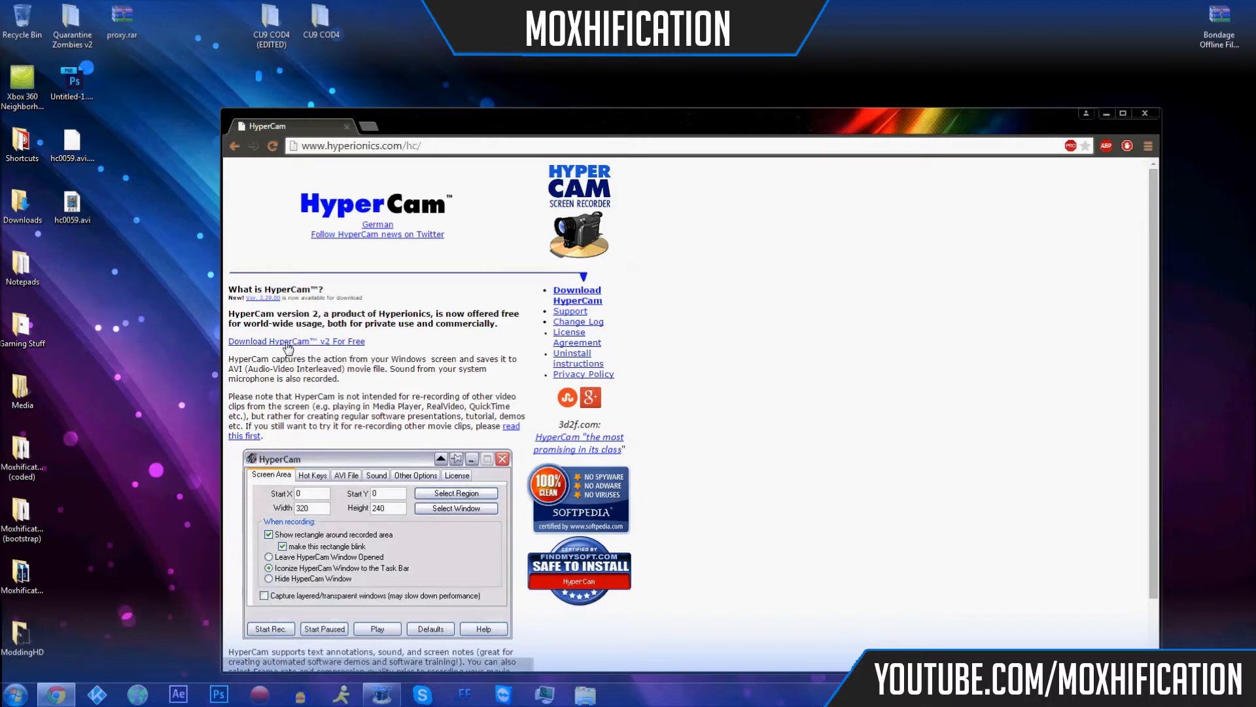
scroll("down", 3)
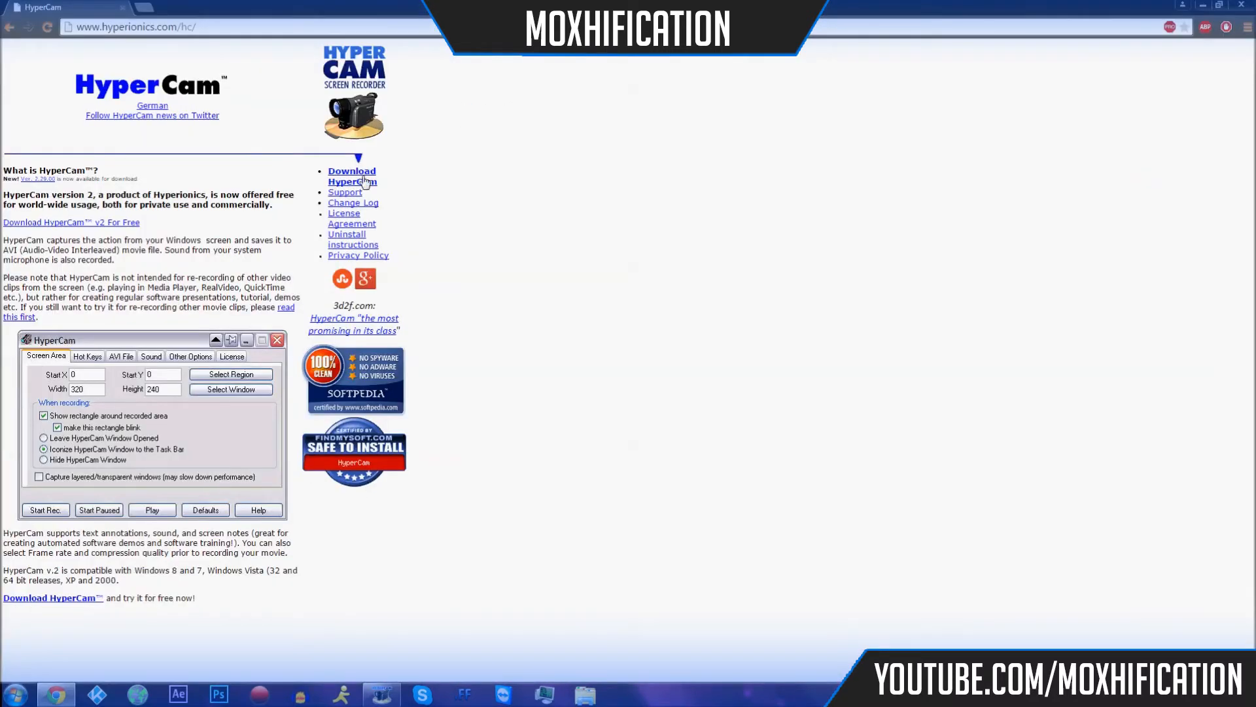
left_click(350, 175)
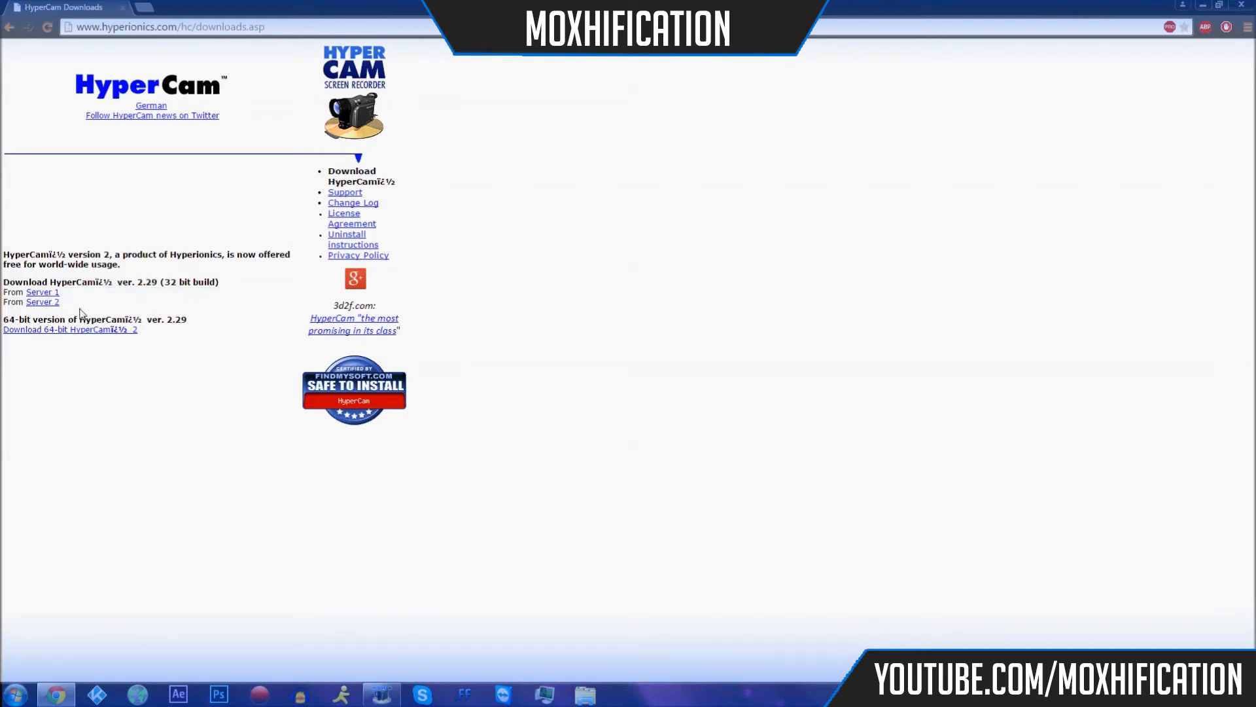
left_click(43, 292)
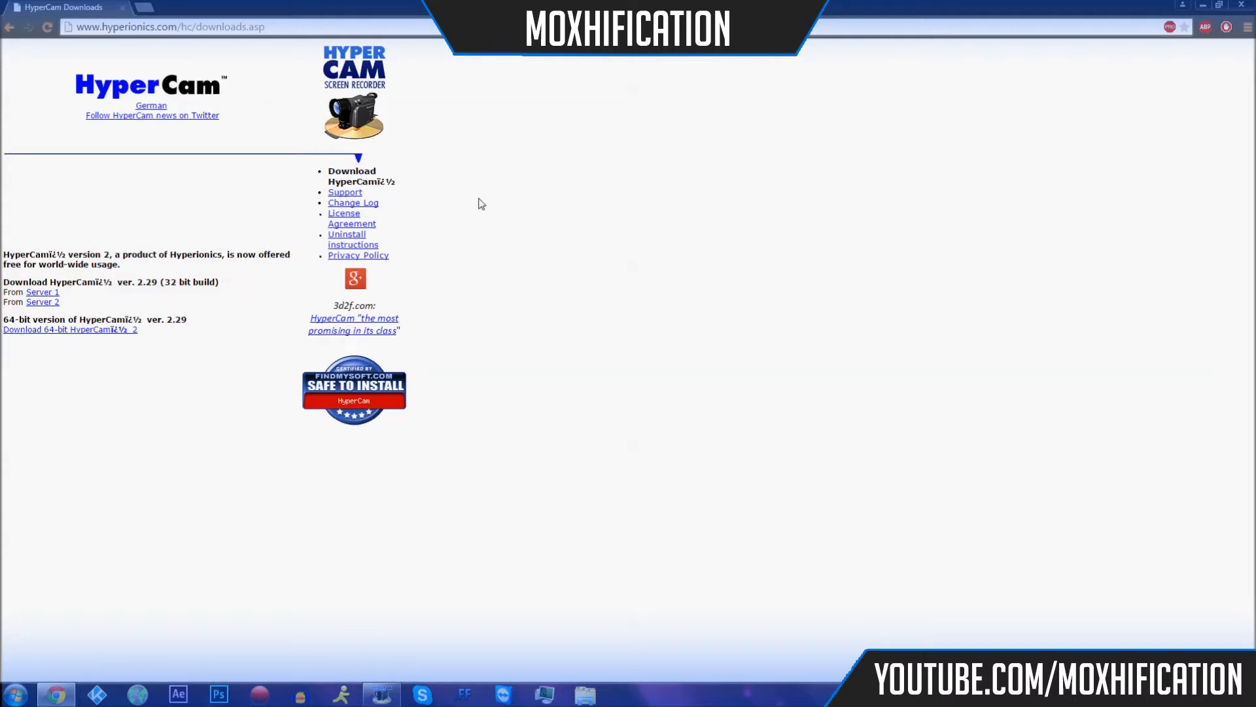
left_click(13, 693)
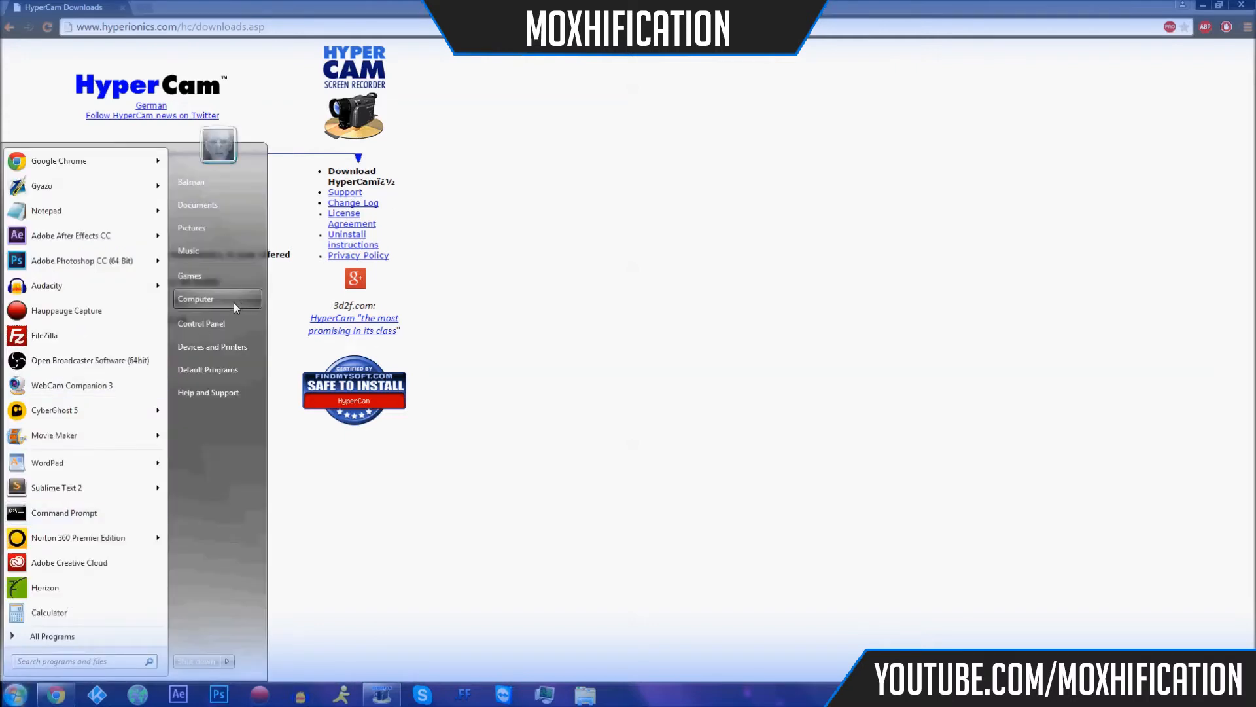
left_click(196, 299)
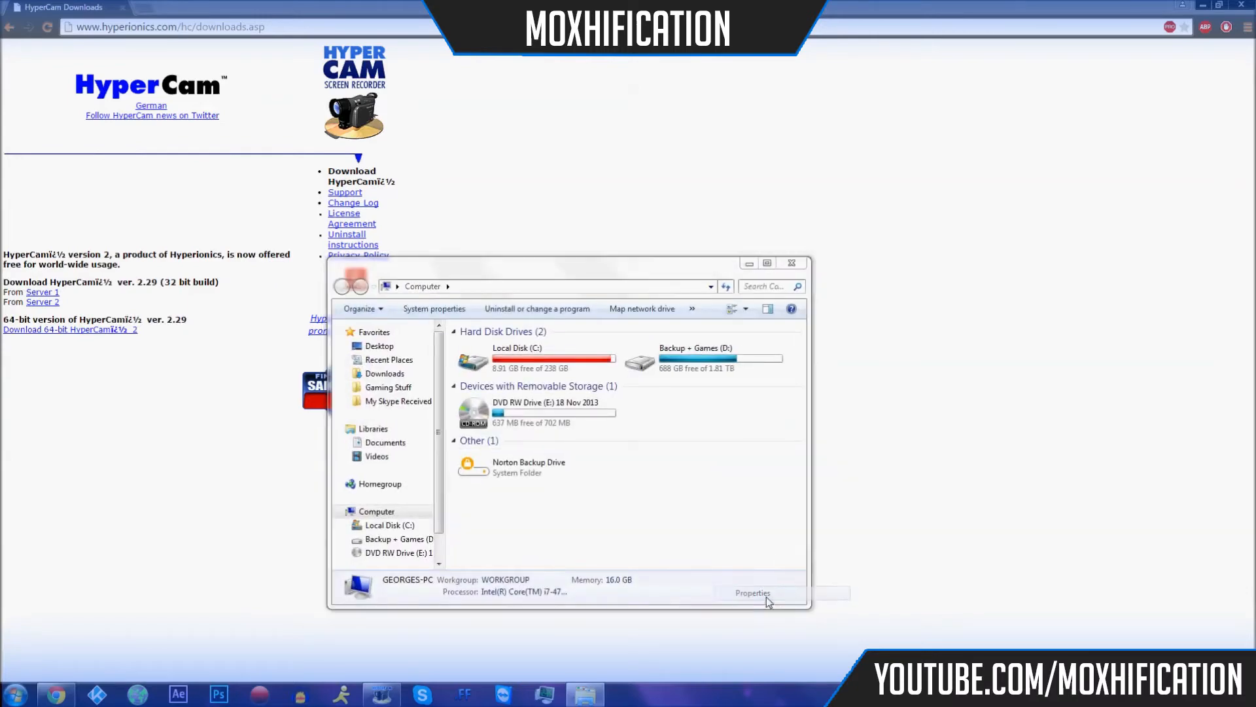
left_click(752, 592)
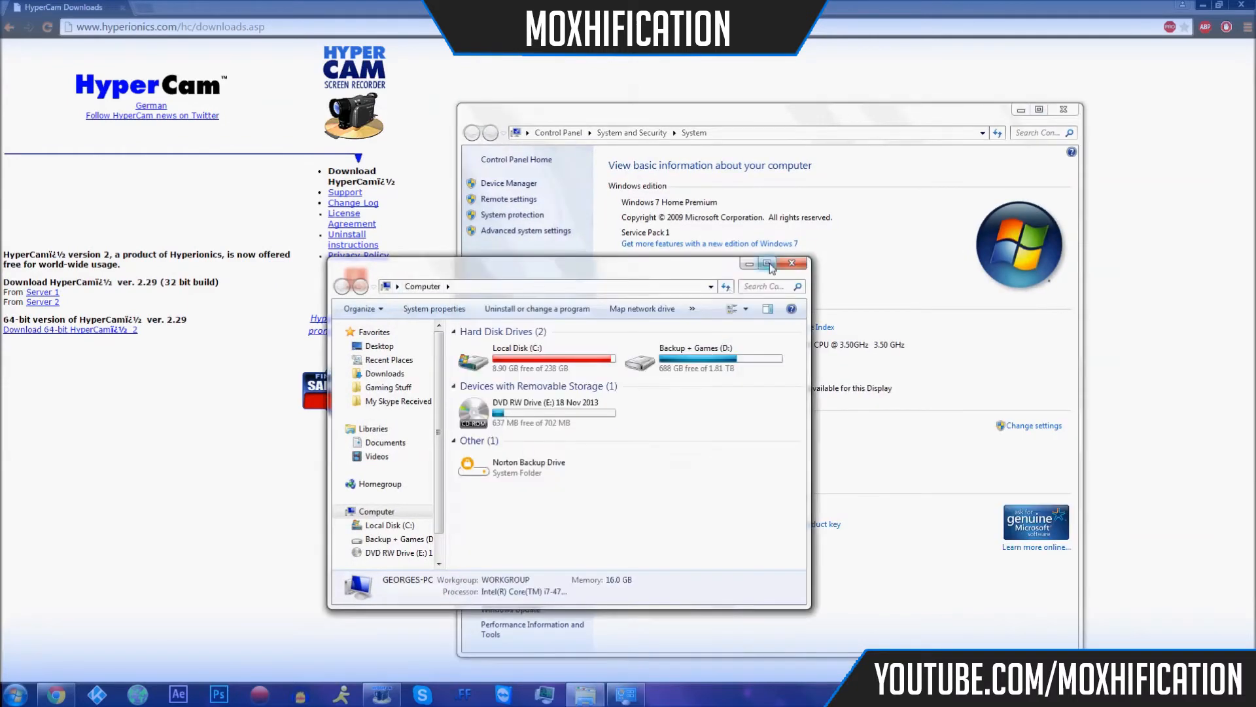
left_click(792, 263)
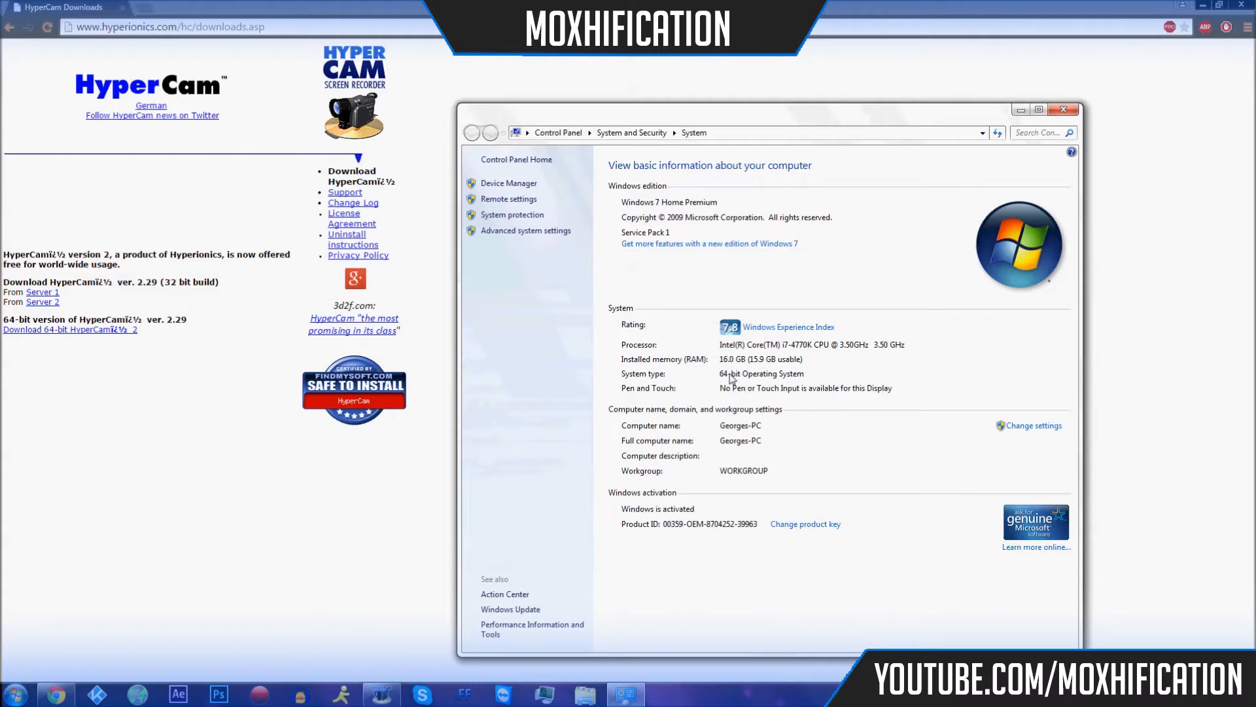
mouse_move(768, 387)
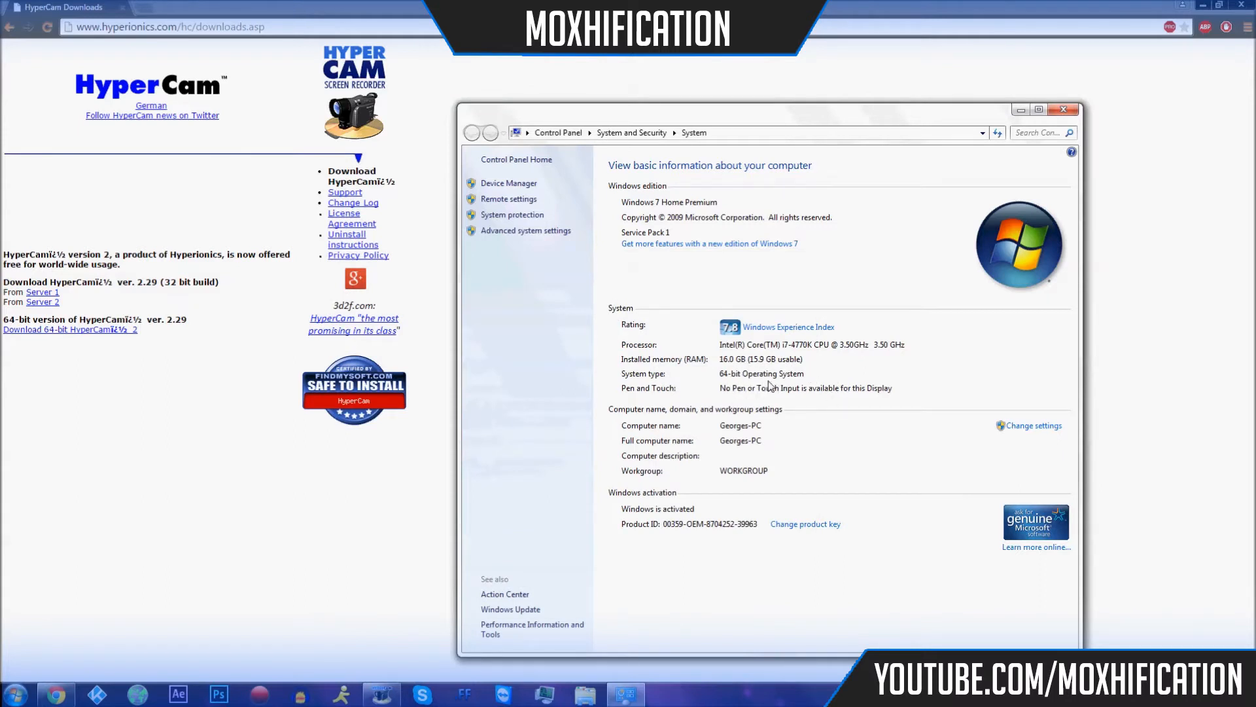
mouse_move(849, 382)
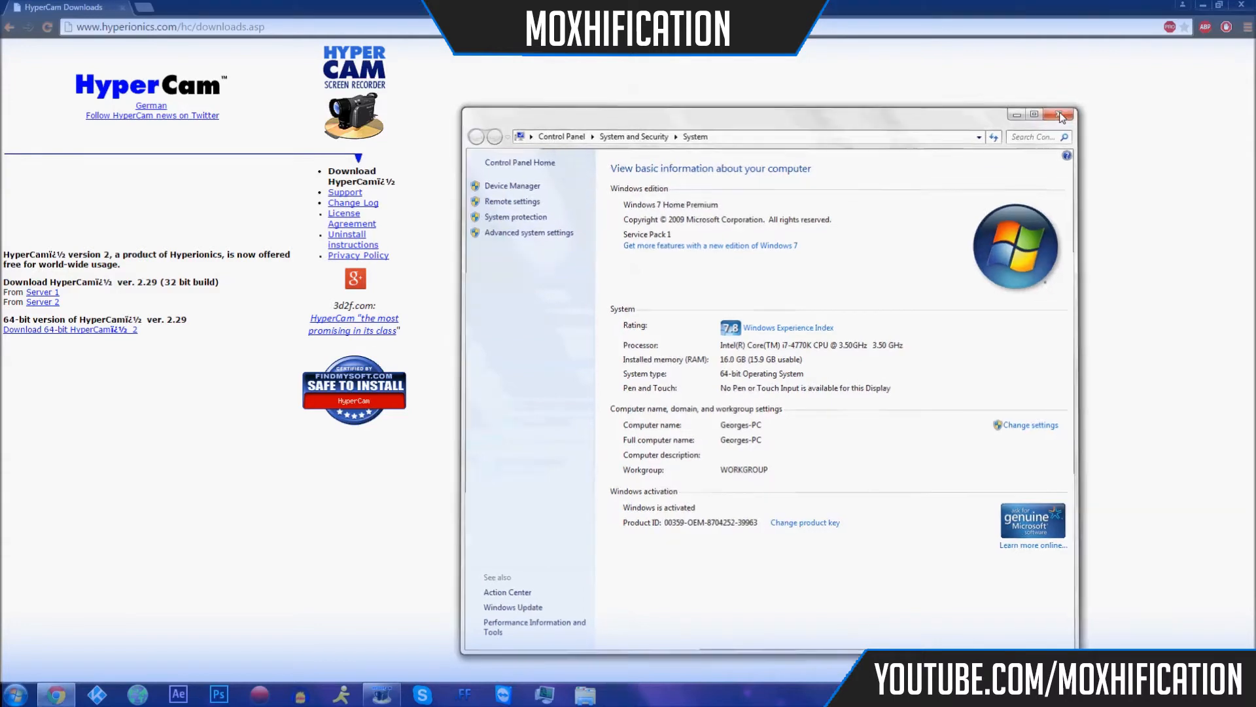
left_click(1065, 112)
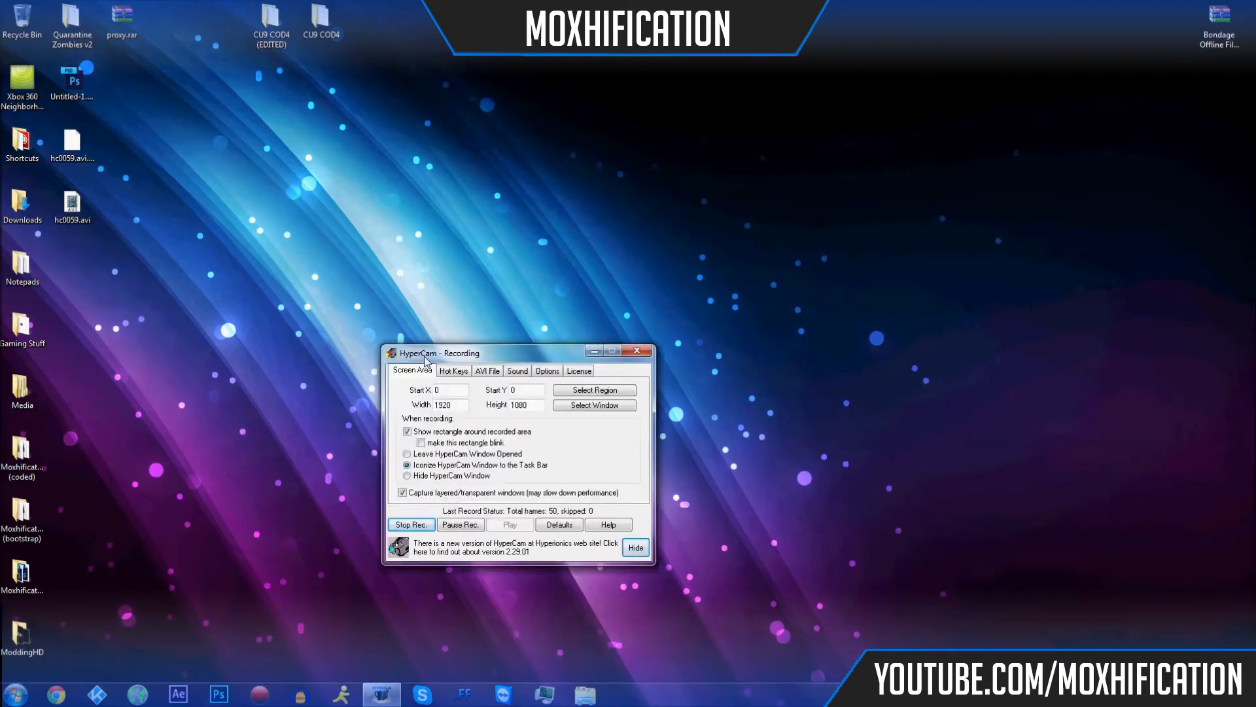
Move the HyperCam window up toward the centre of the desktop.
left_click_drag(437, 353, 398, 275)
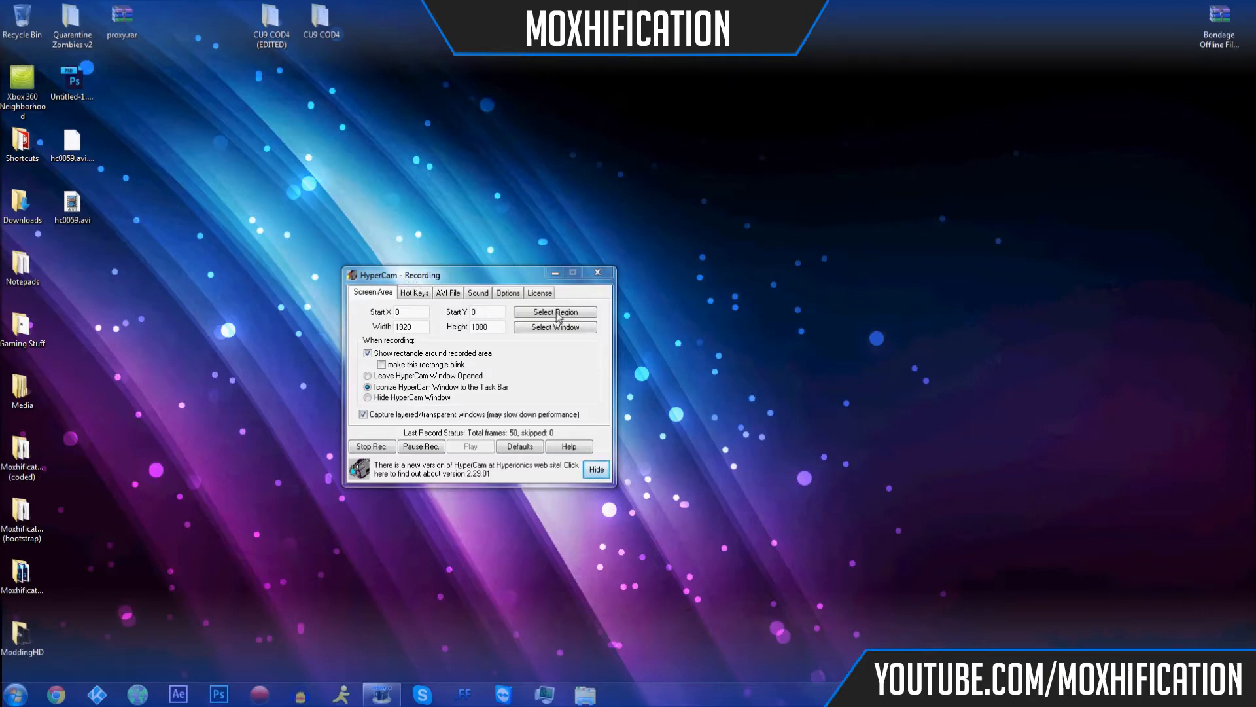
mouse_move(148, 54)
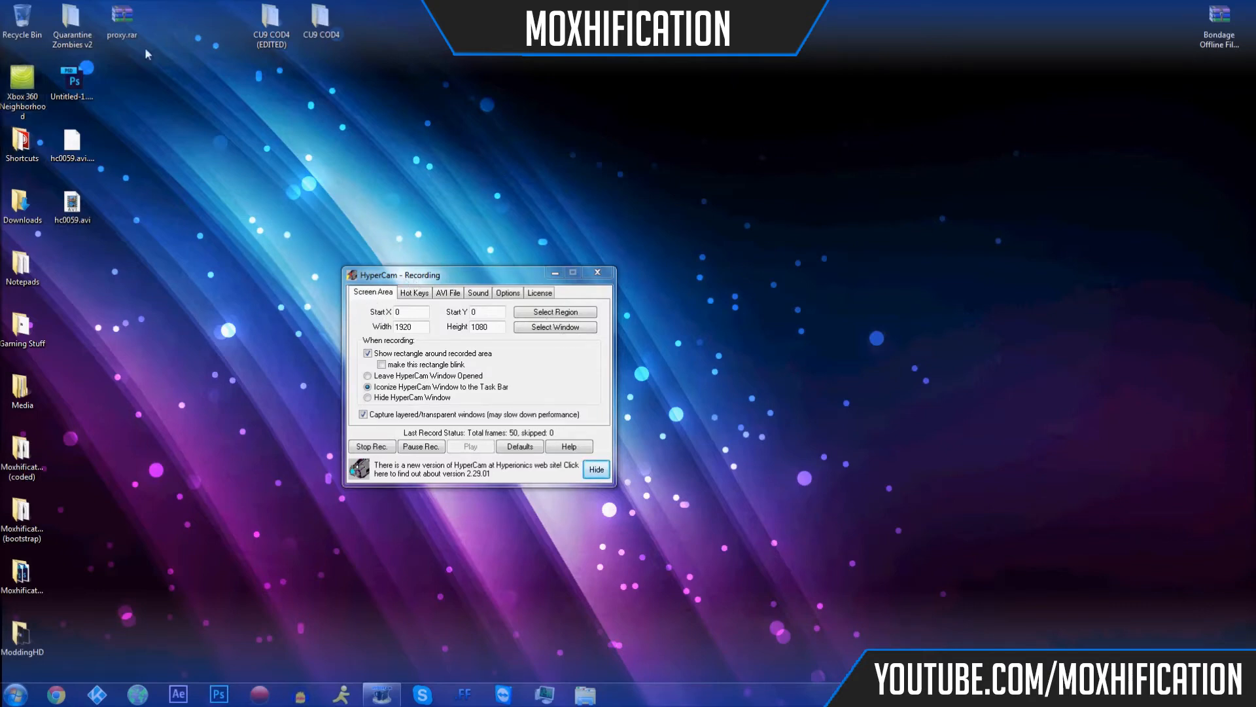
left_click(16, 694)
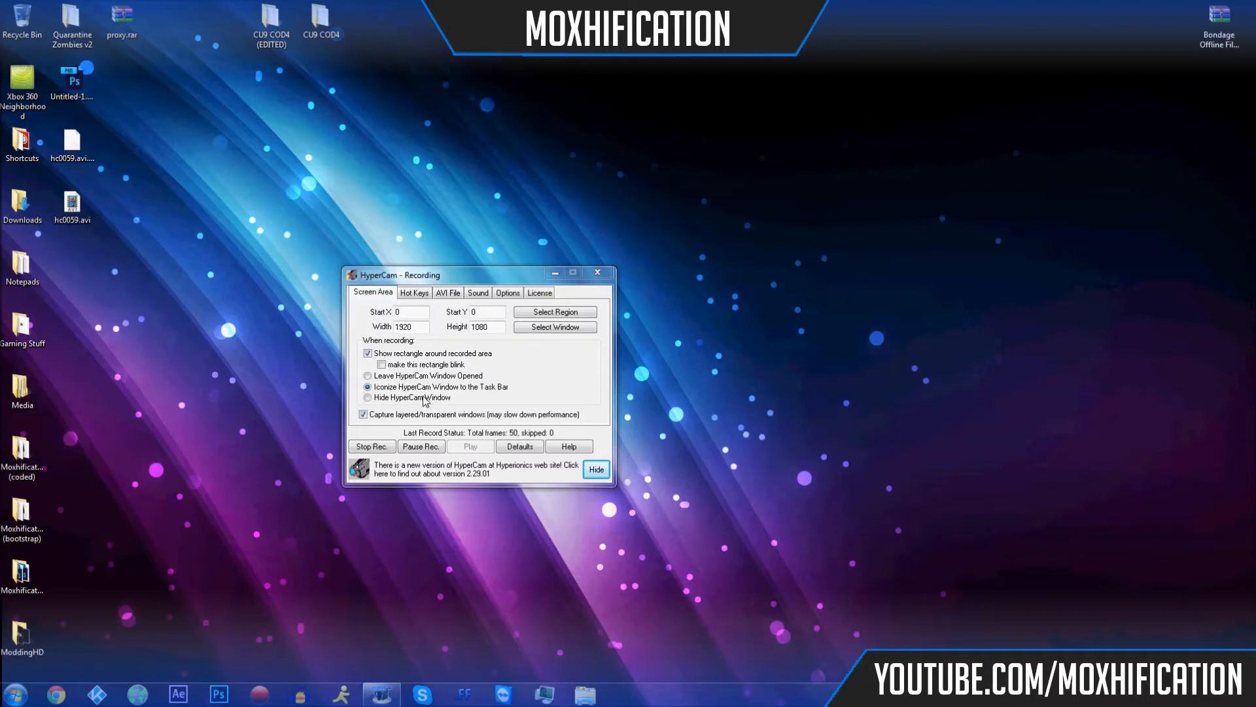
Show the Hot Keys settings with F2 record, F3 pause and F4 single frame.
left_click(414, 292)
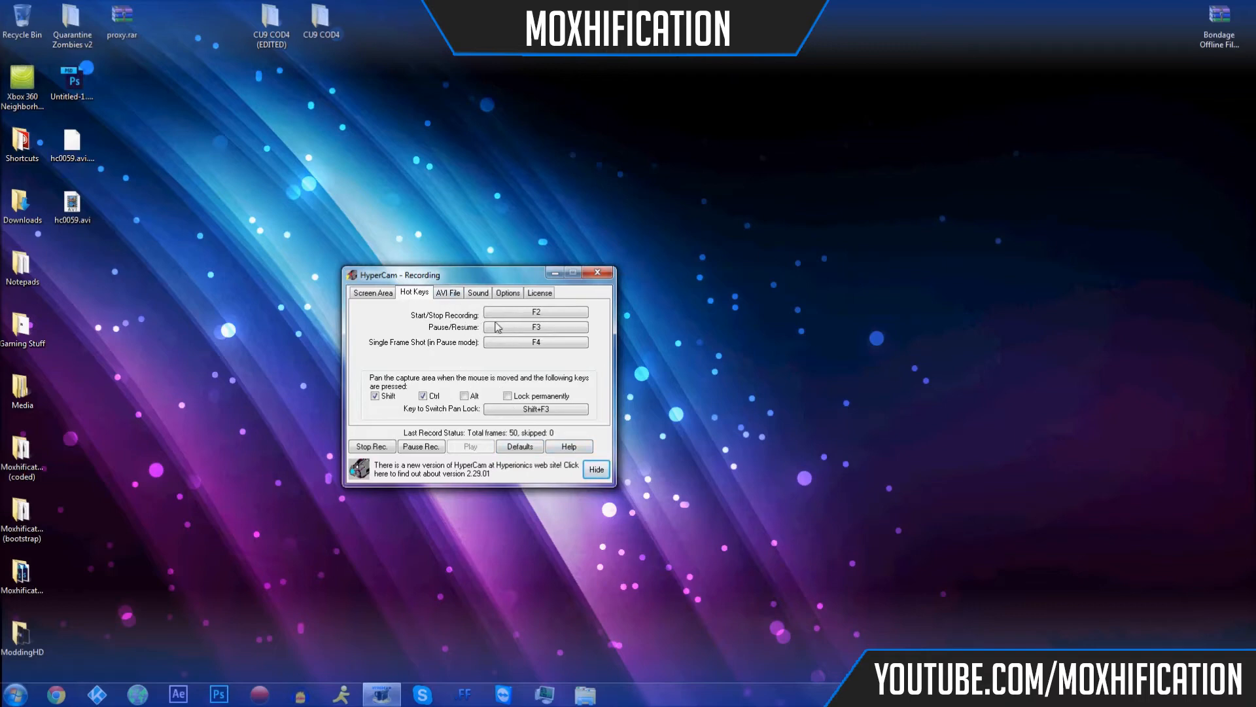
mouse_move(388, 352)
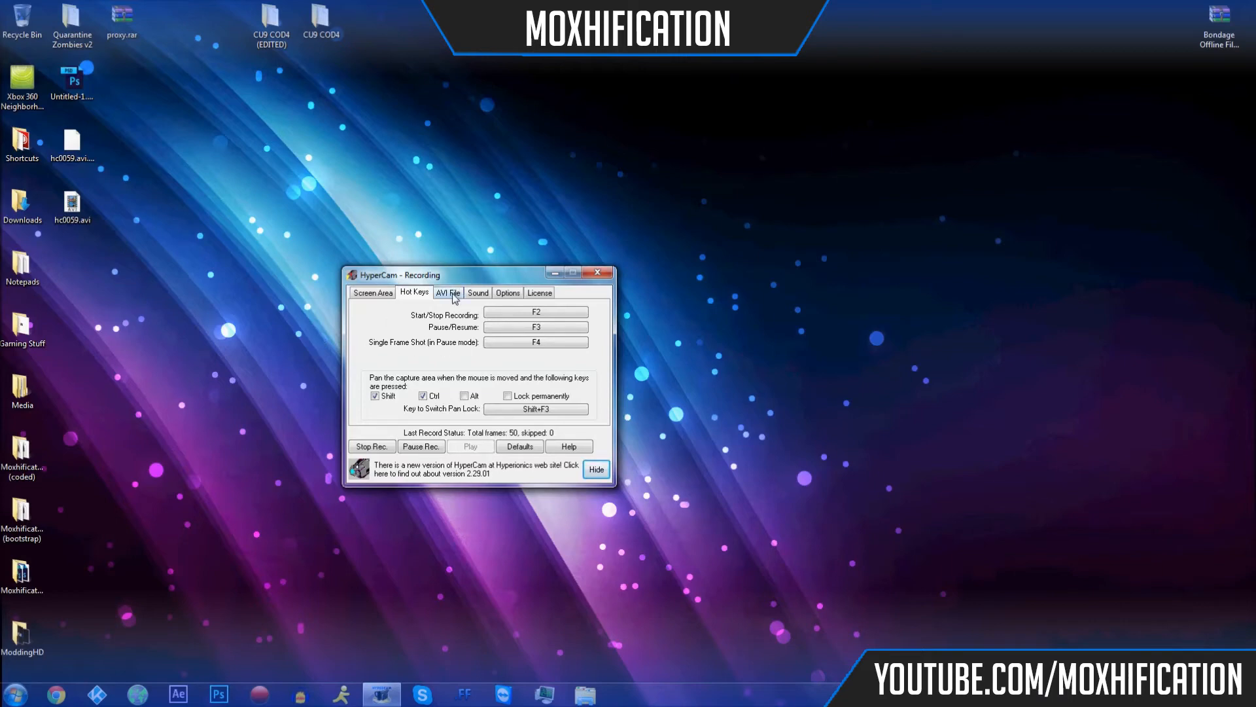
mouse_move(430, 280)
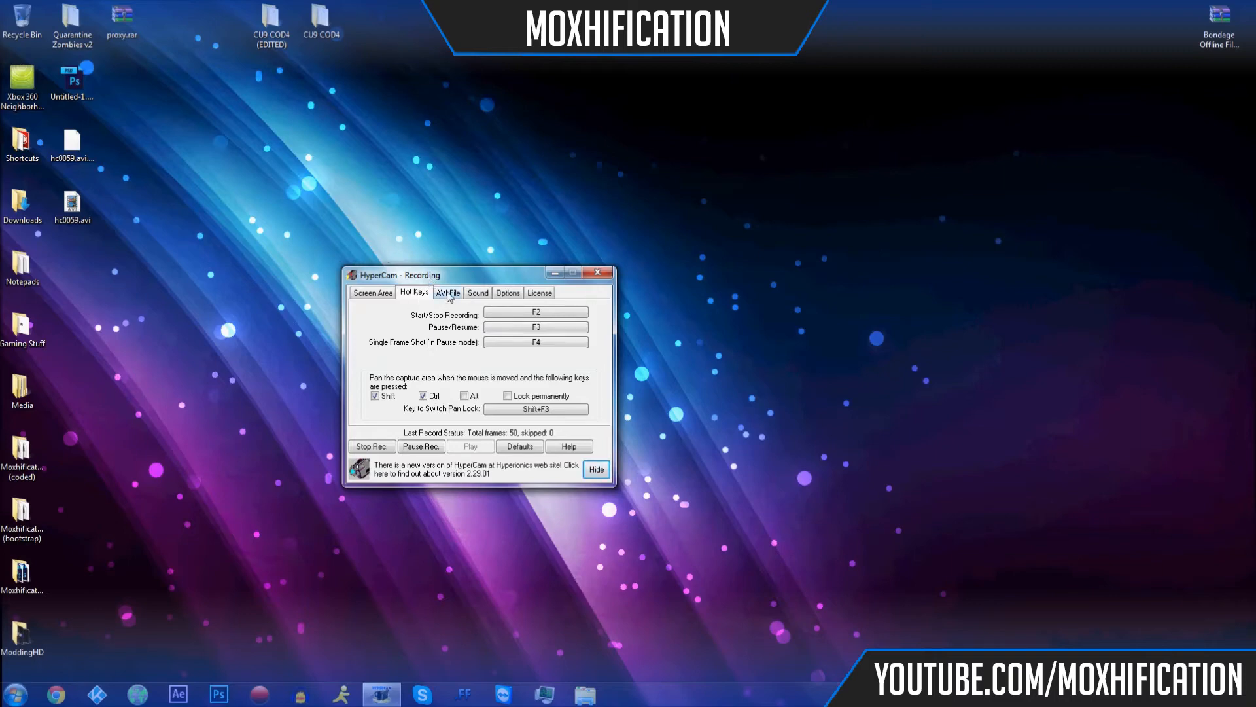
Show the AVI File settings saving hc0059.avi at 10 fps with 85% quality.
left_click(448, 292)
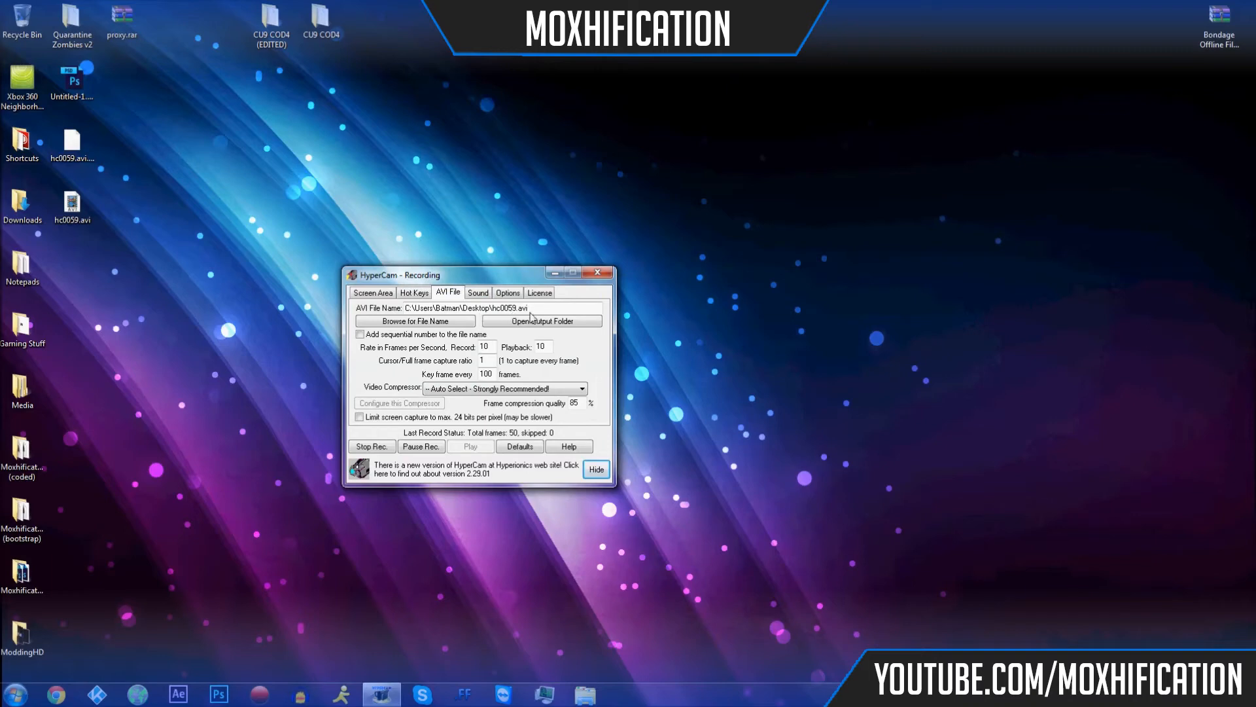
mouse_move(407, 369)
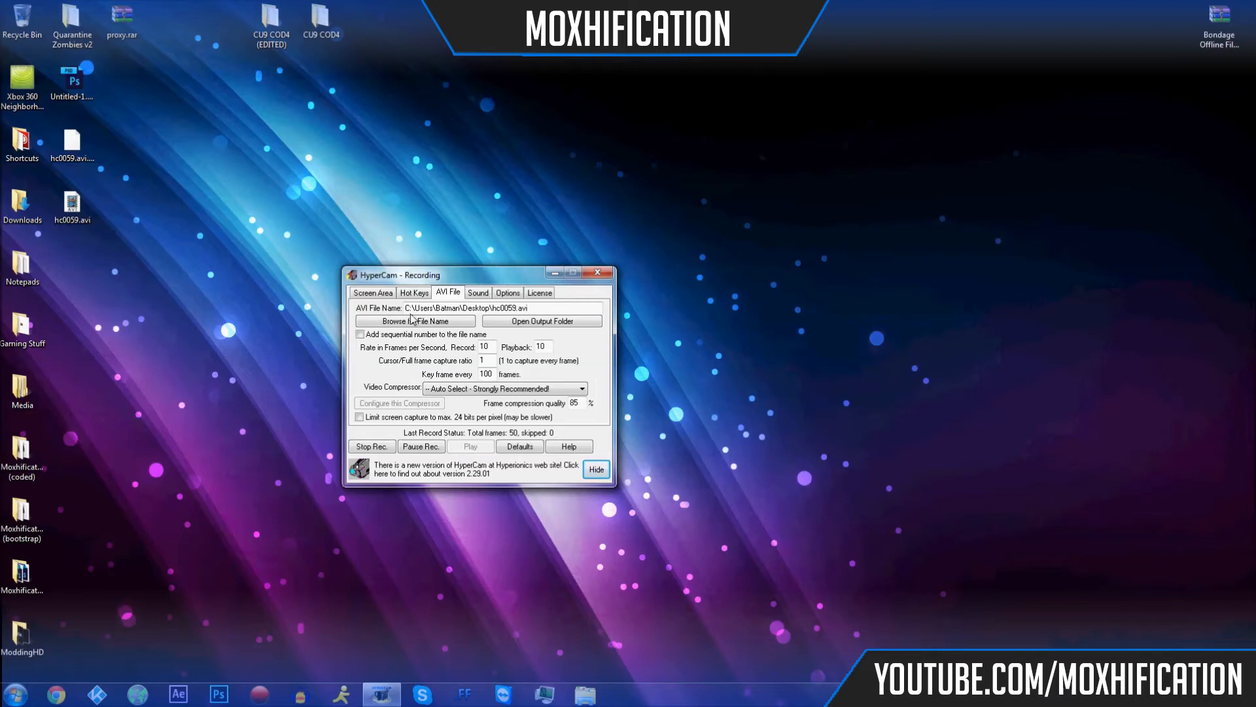
mouse_move(877, 227)
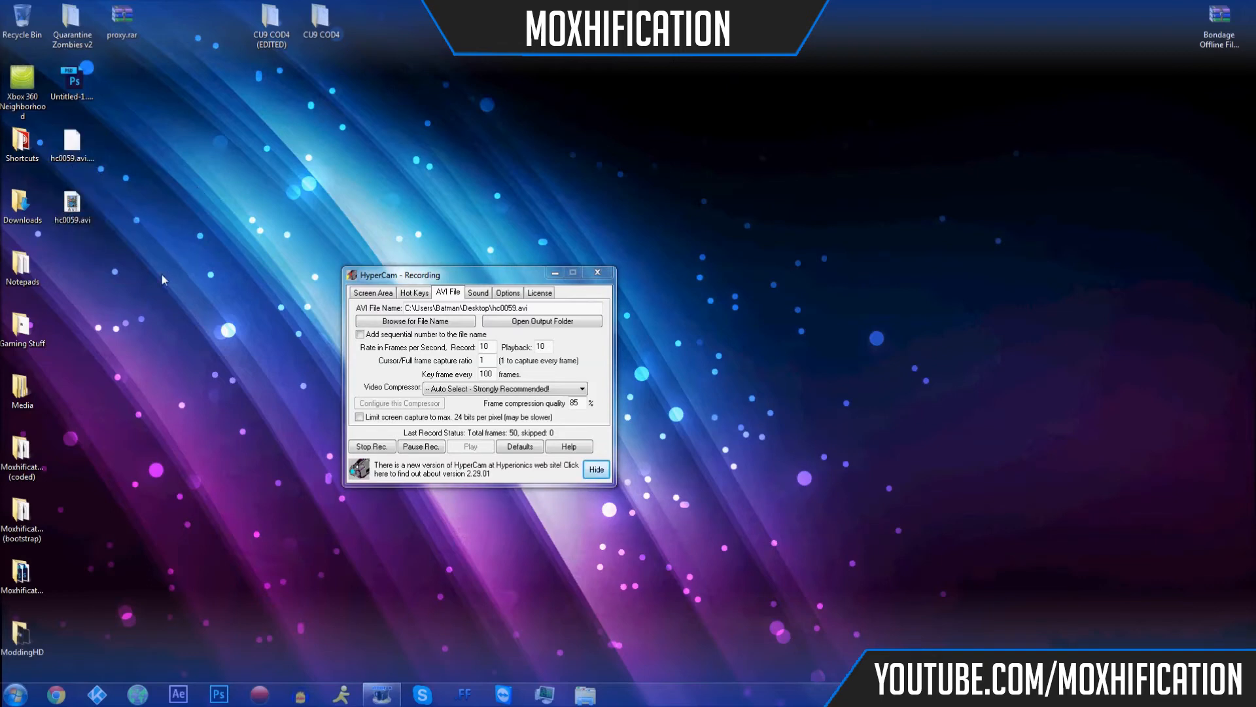
mouse_move(462, 309)
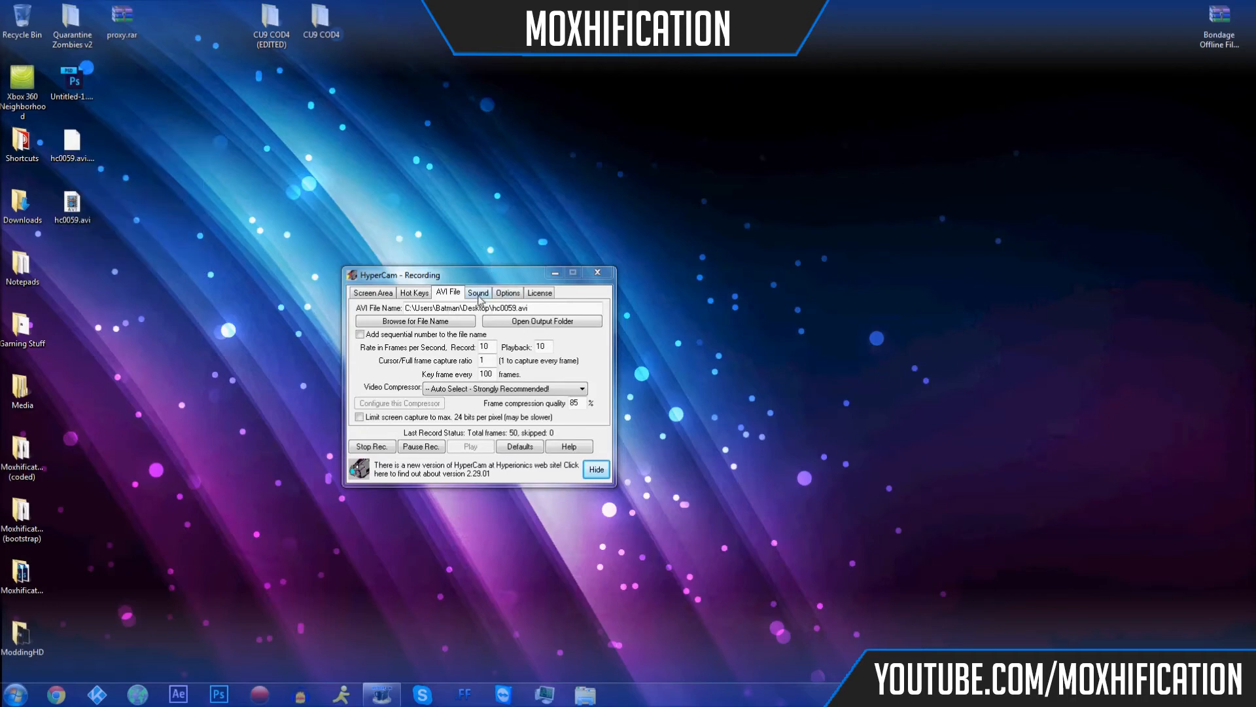
Show the Sound settings recording 16-bit stereo microphone audio at 22050 Hz.
left_click(477, 292)
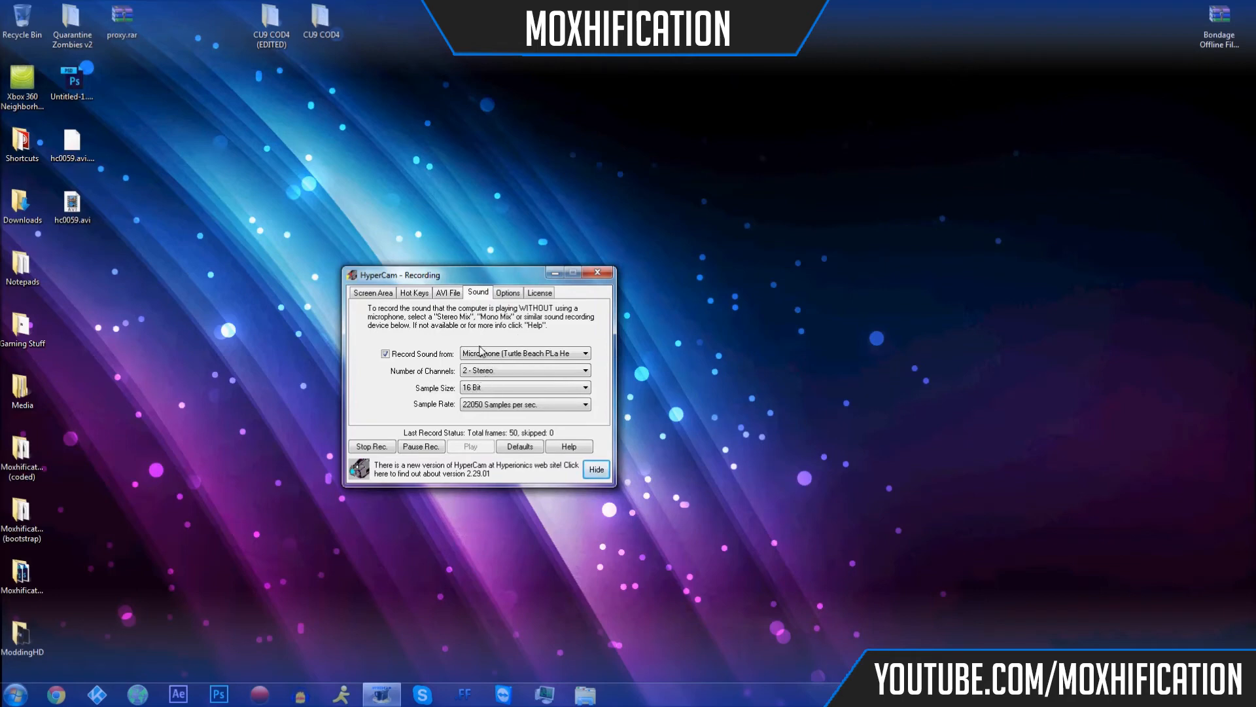
mouse_move(512, 412)
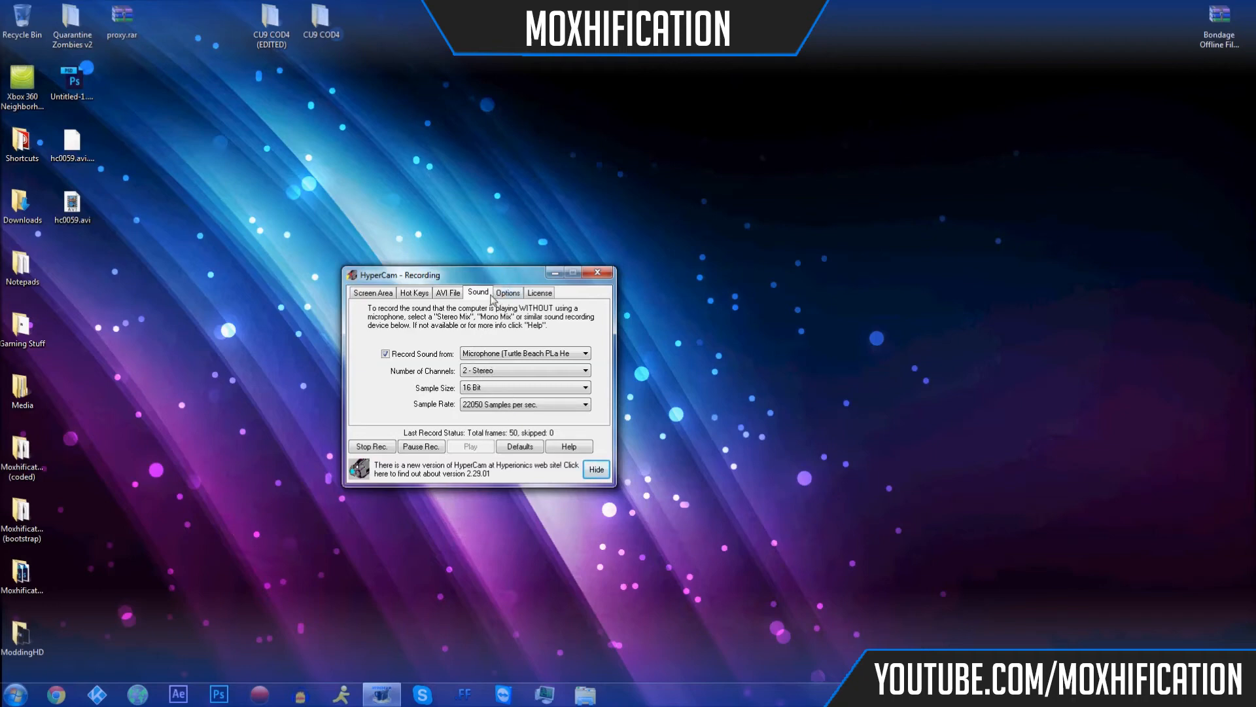
Review the Options and License tabs, then return to the Screen Area settings.
left_click(506, 291)
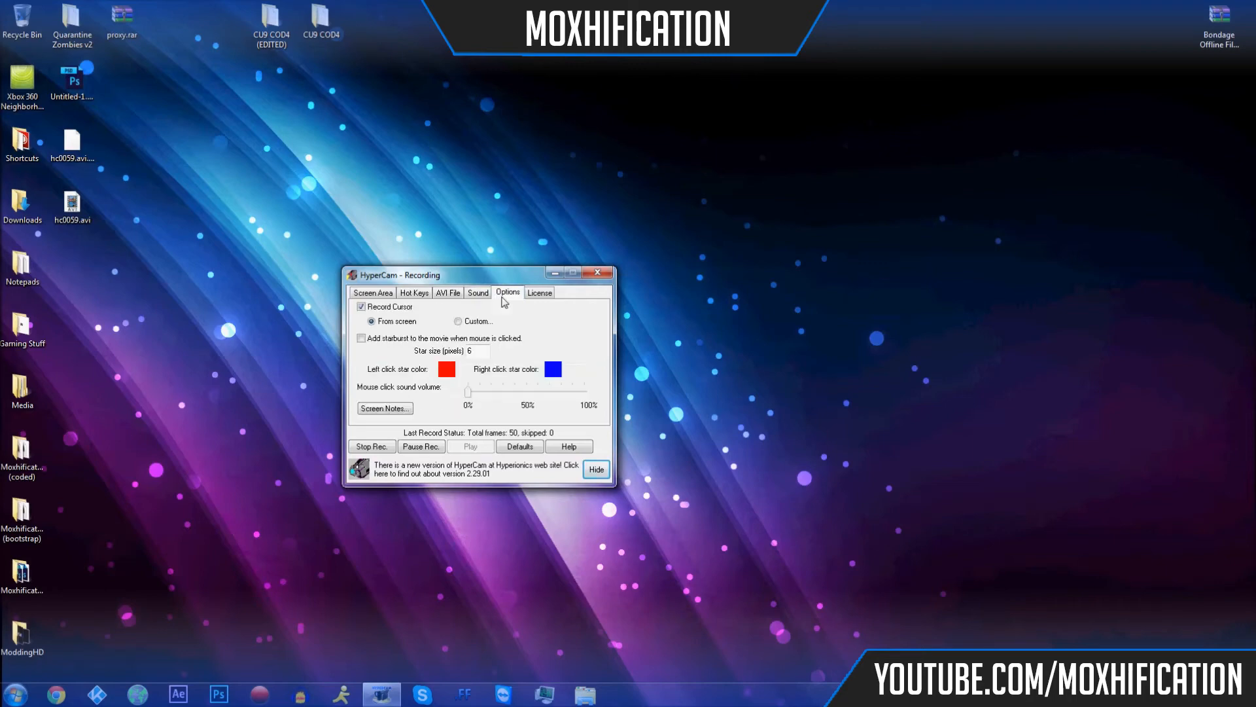
mouse_move(683, 390)
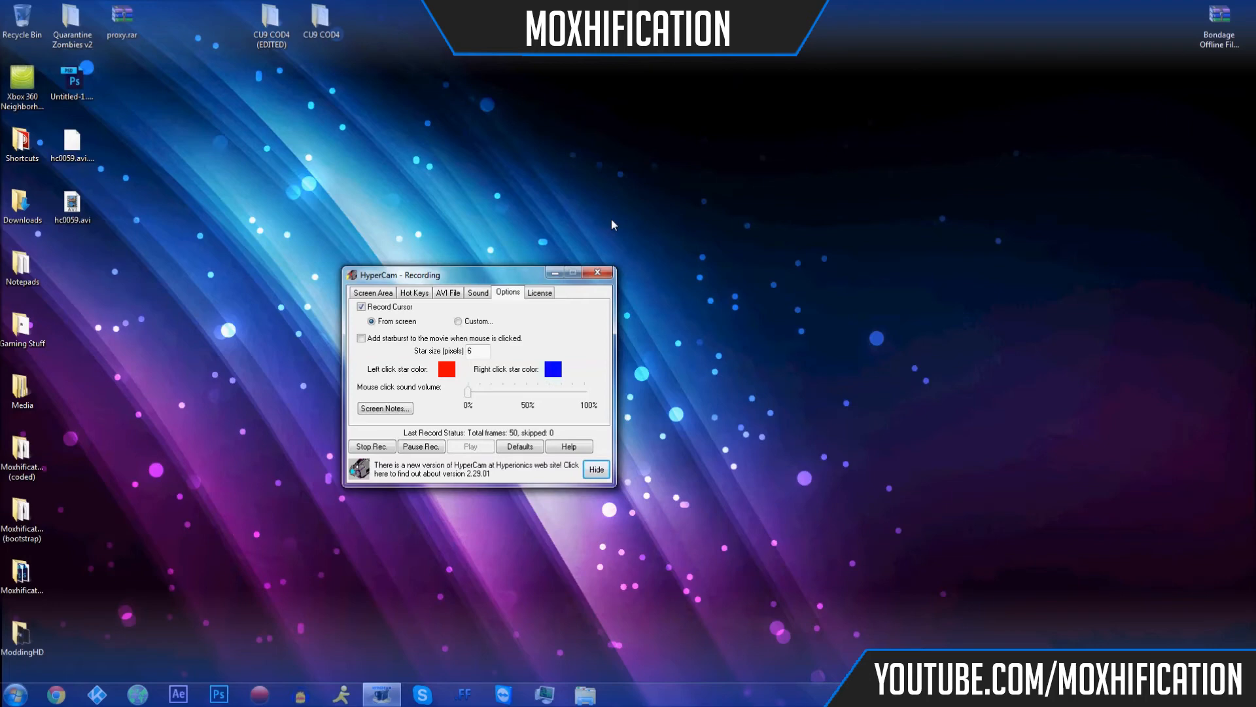
mouse_move(302, 245)
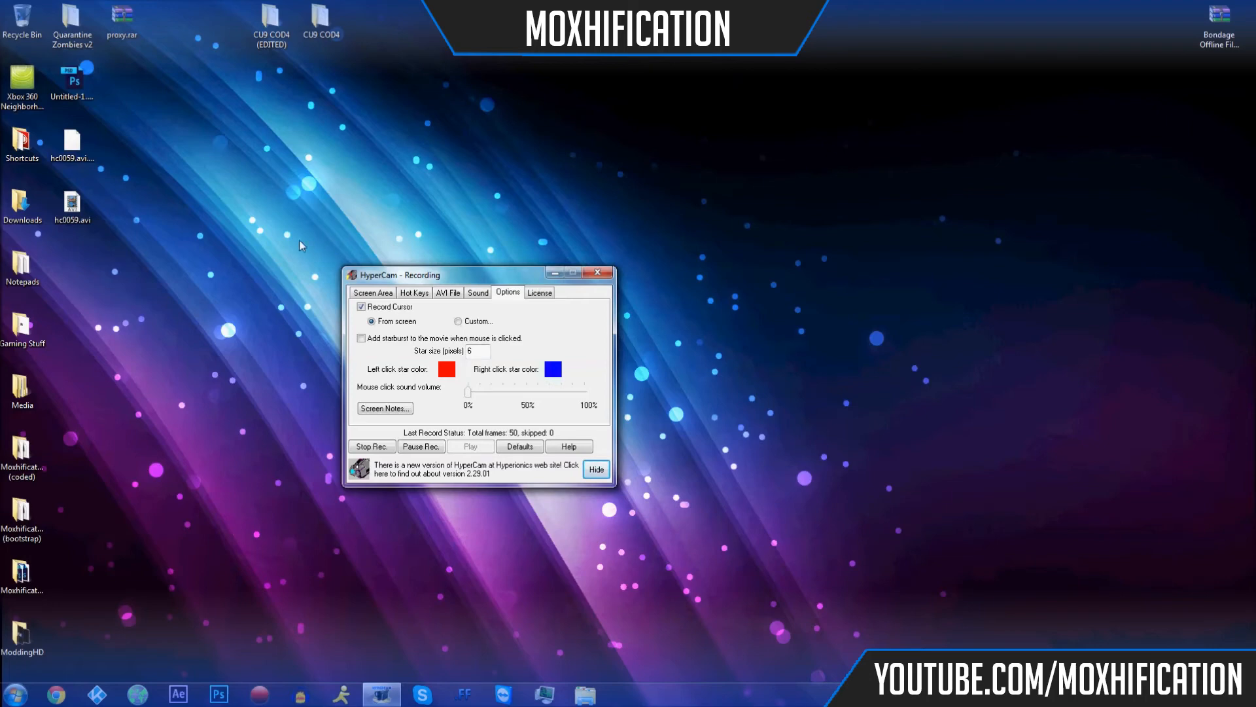
mouse_move(382, 224)
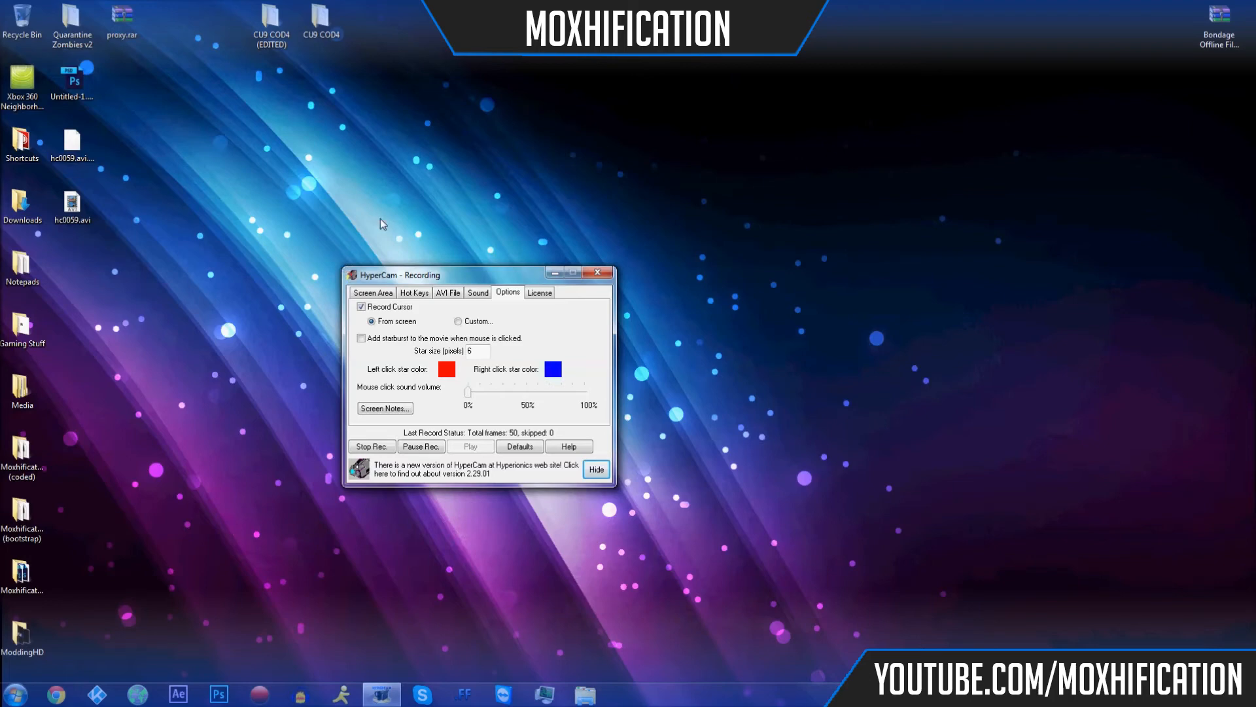
mouse_move(566, 341)
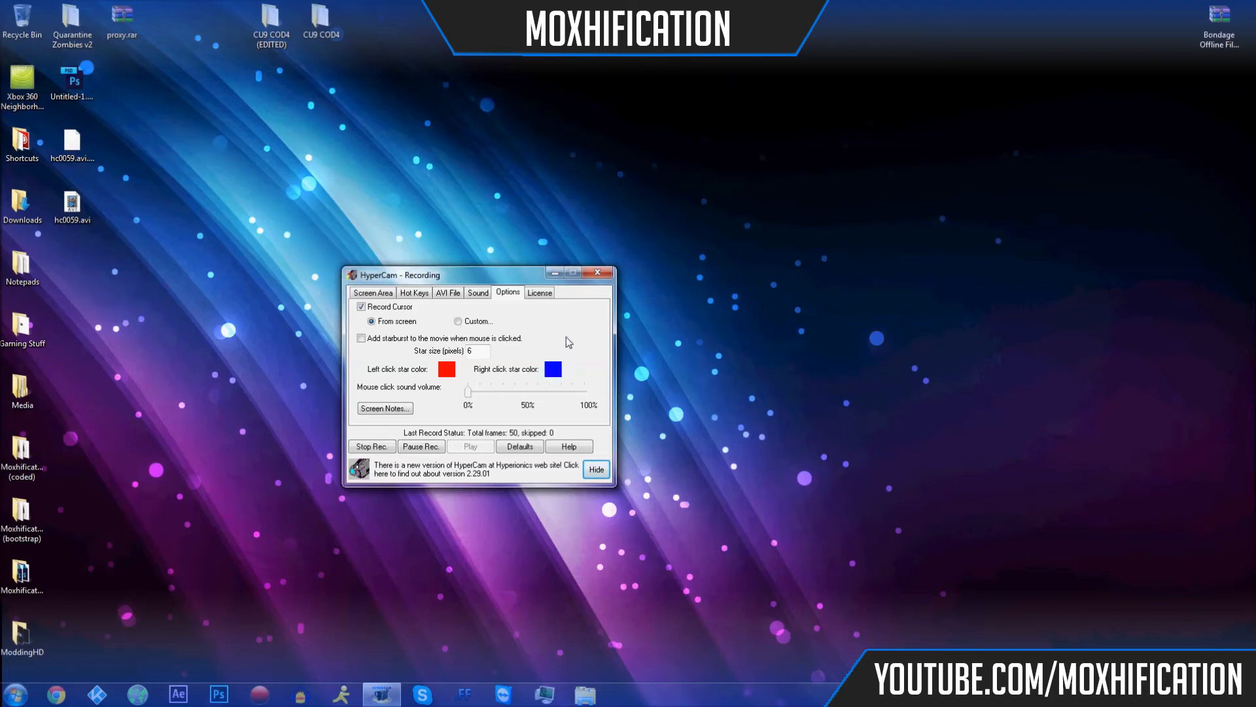
left_click(539, 292)
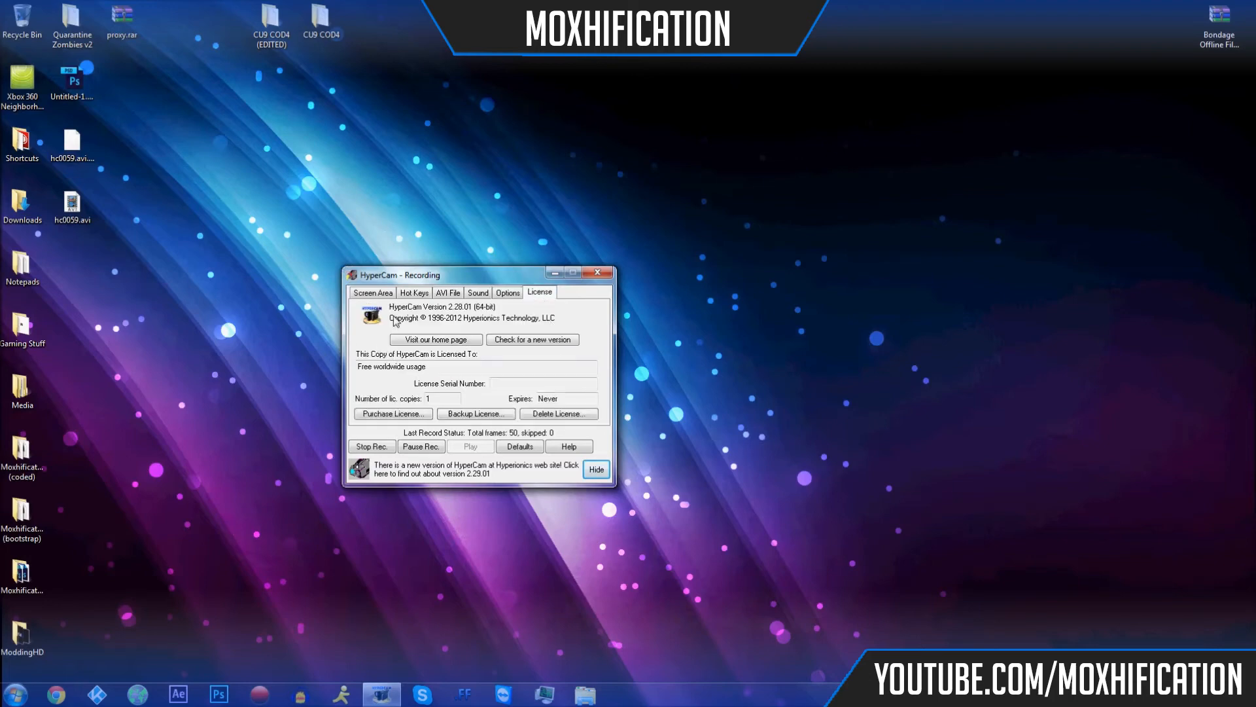
left_click(371, 291)
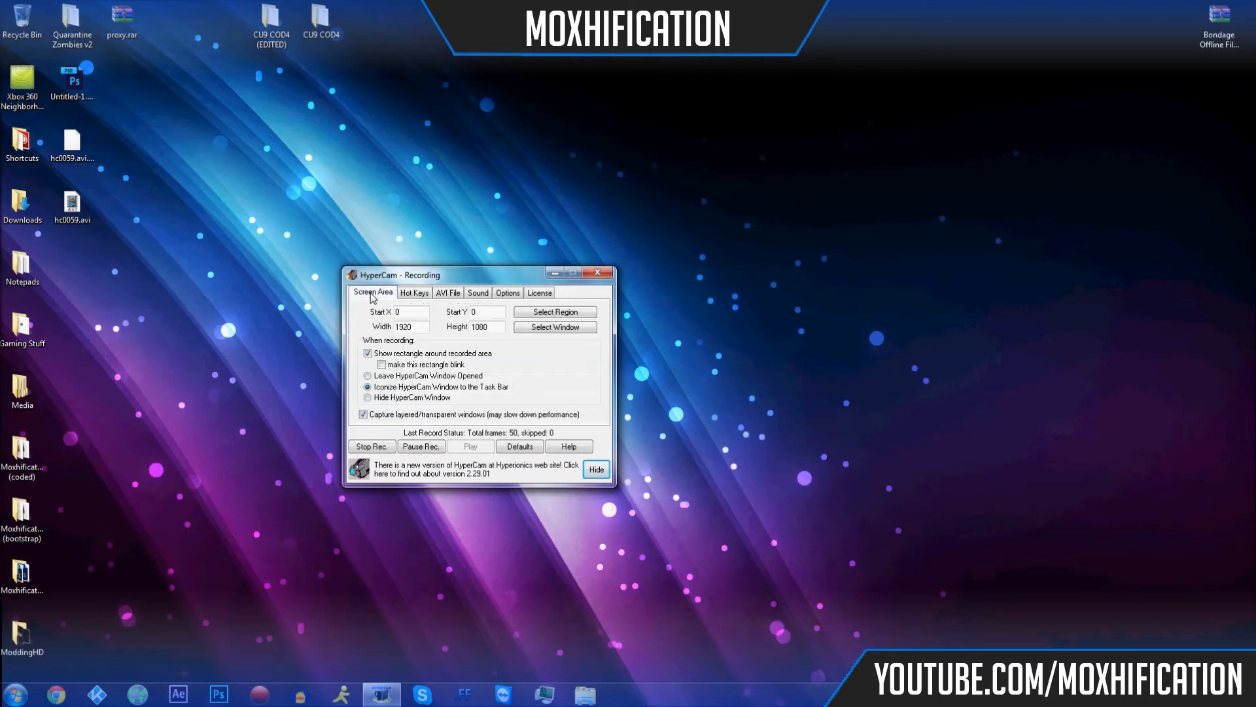
left_click_drag(398, 275, 574, 246)
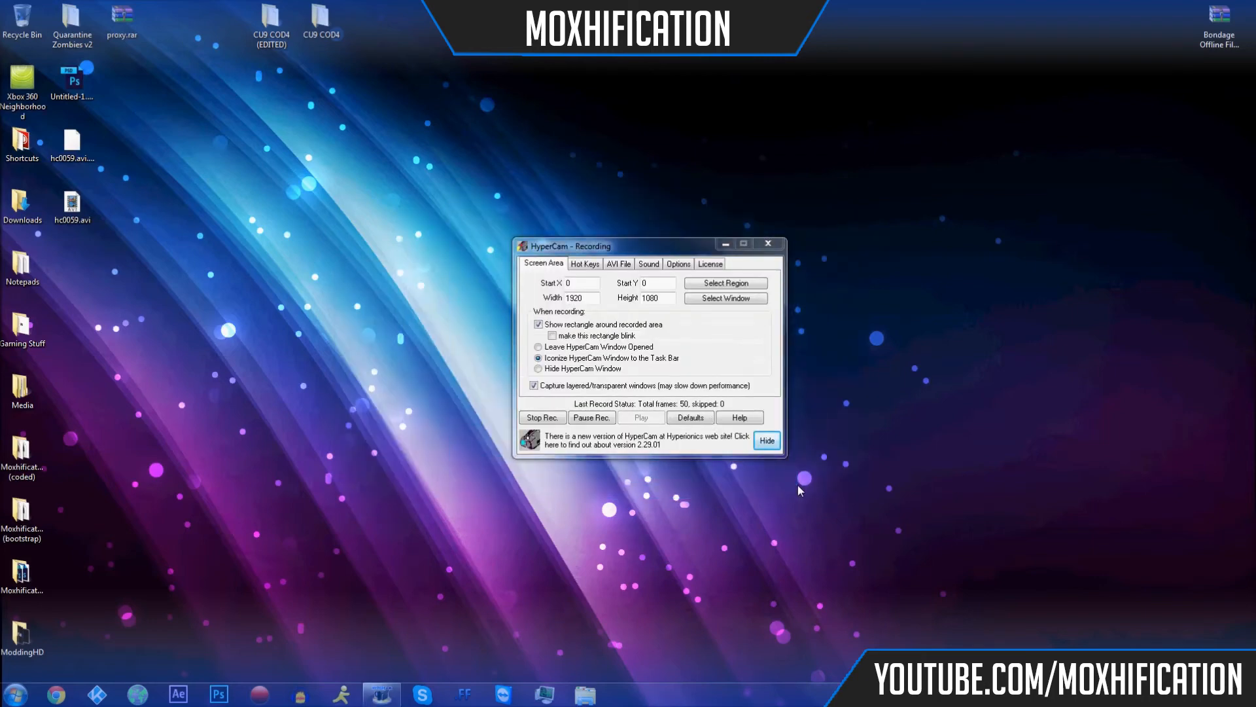
mouse_move(950, 463)
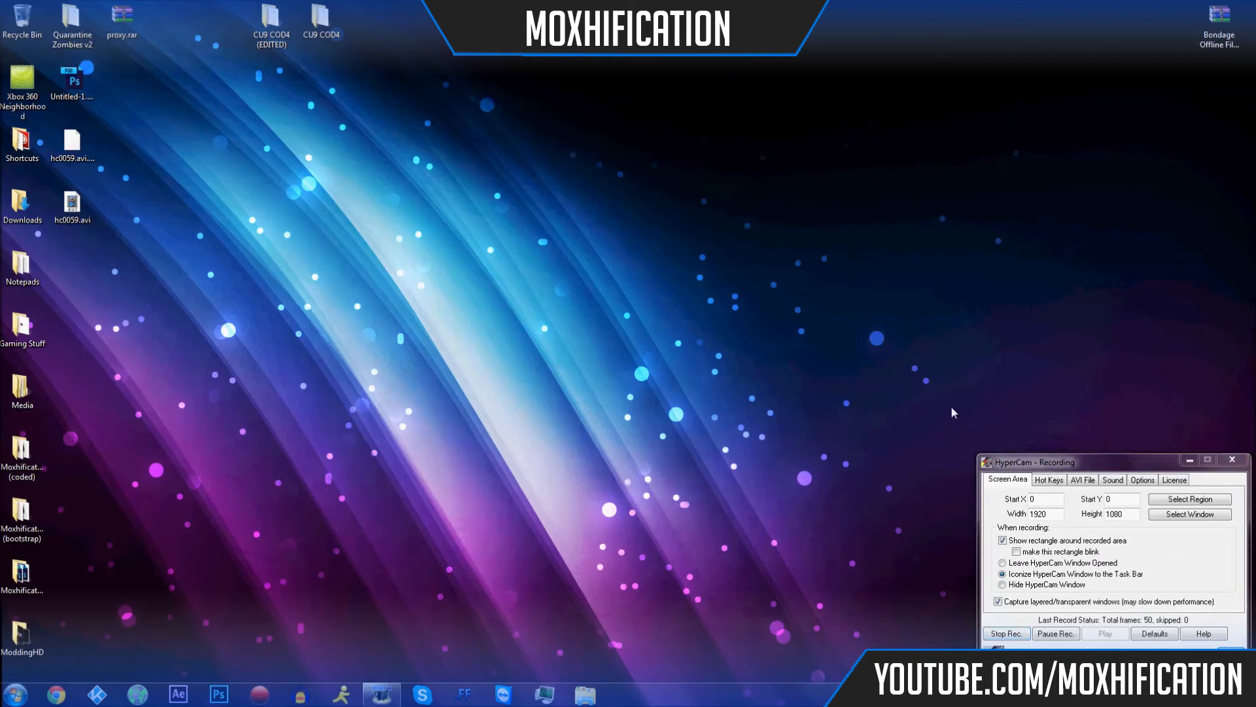
mouse_move(557, 344)
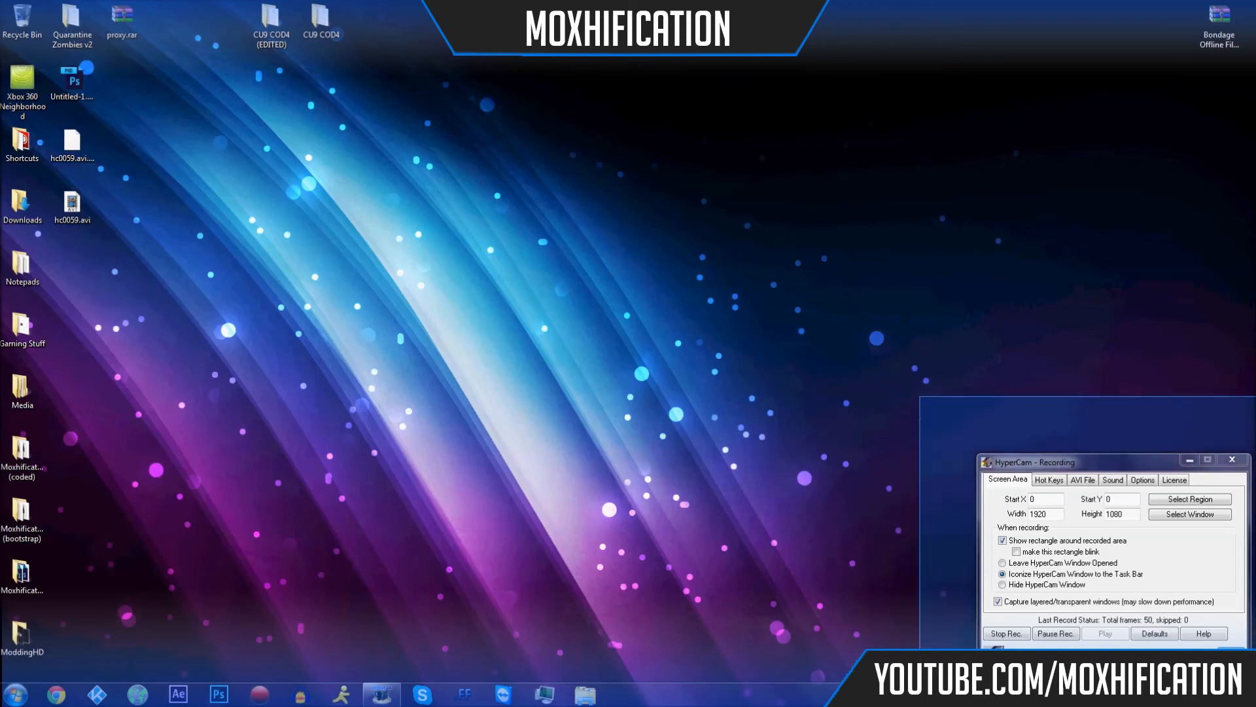
mouse_move(890, 378)
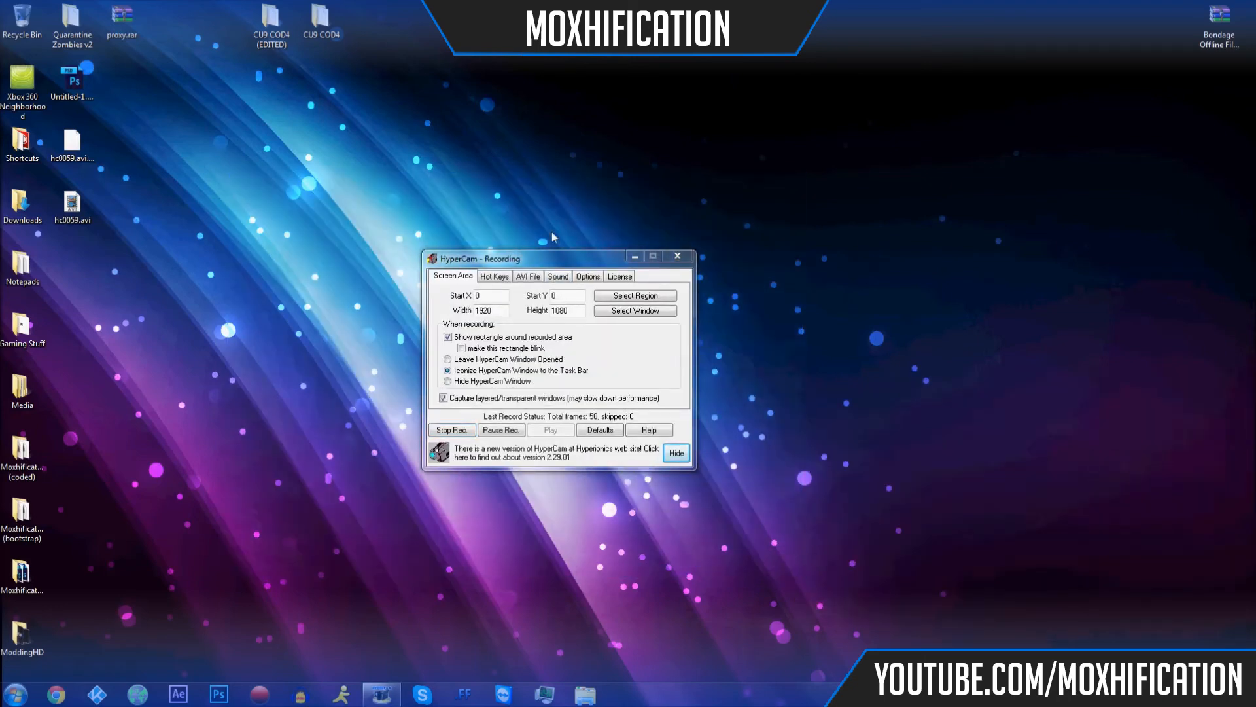
mouse_move(249, 216)
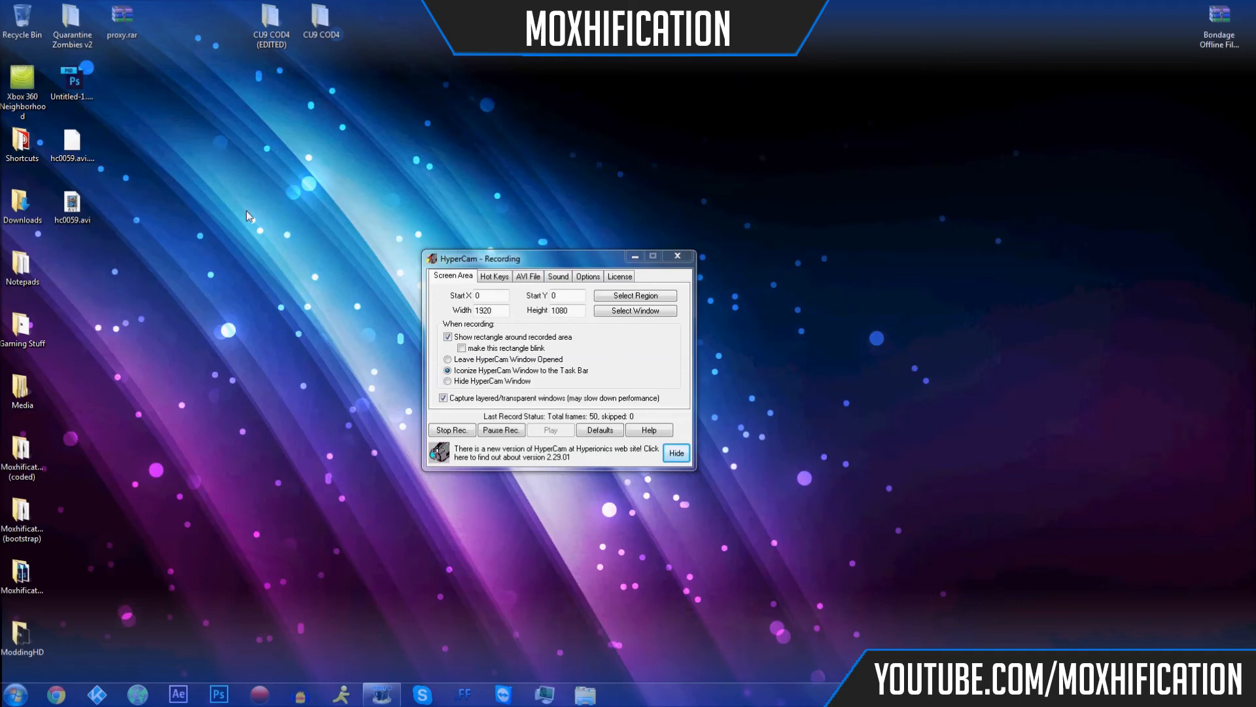
mouse_move(616, 73)
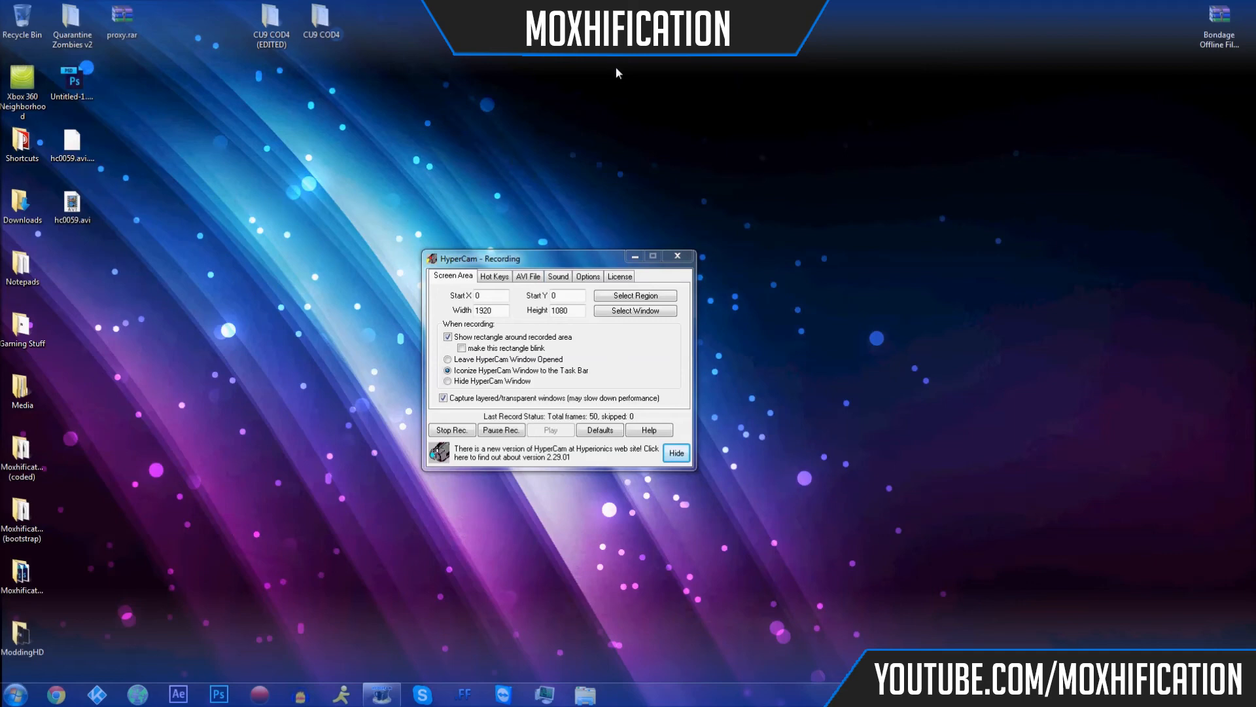
mouse_move(444, 99)
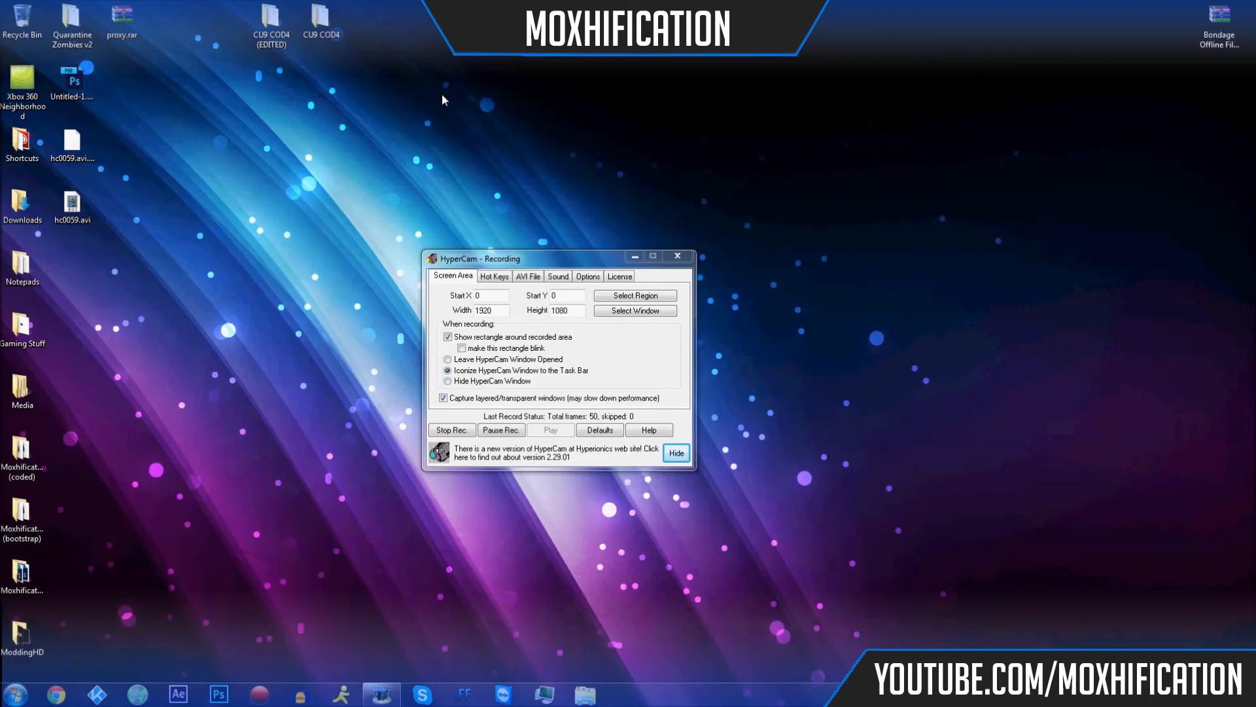
mouse_move(259, 155)
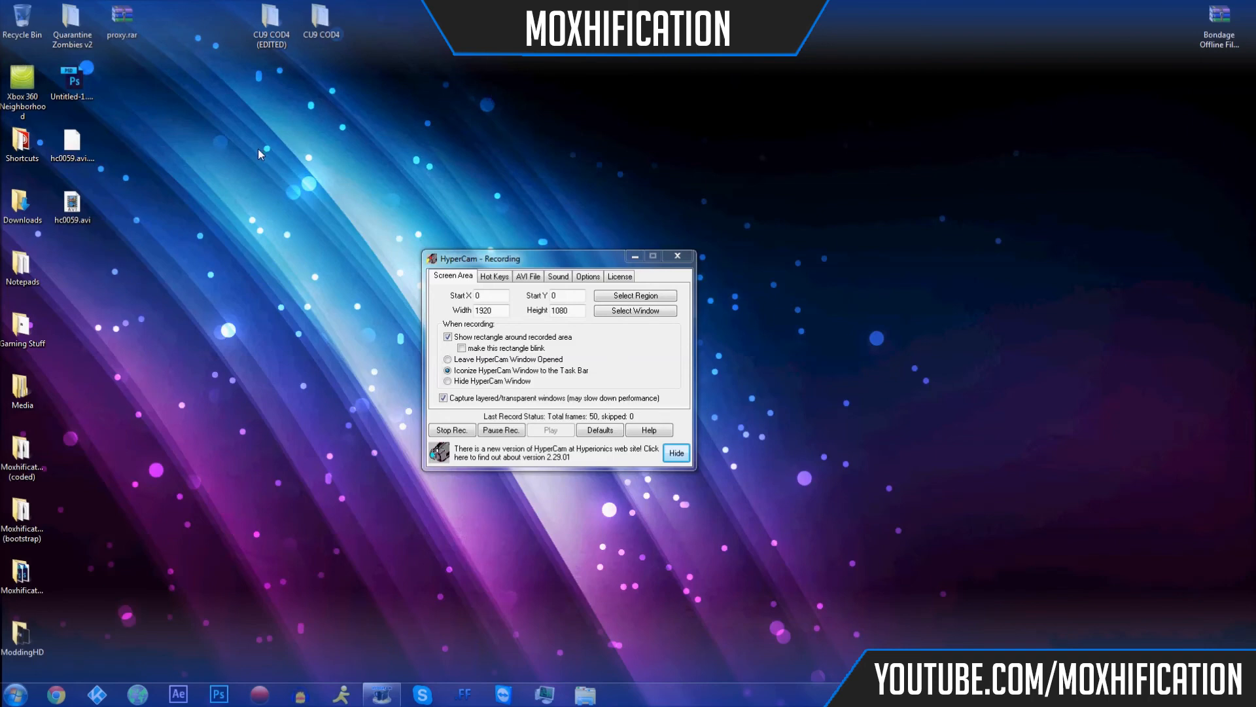
Park the HyperCam window in the bottom-right corner, partly past the screen edge.
left_click_drag(559, 258, 811, 302)
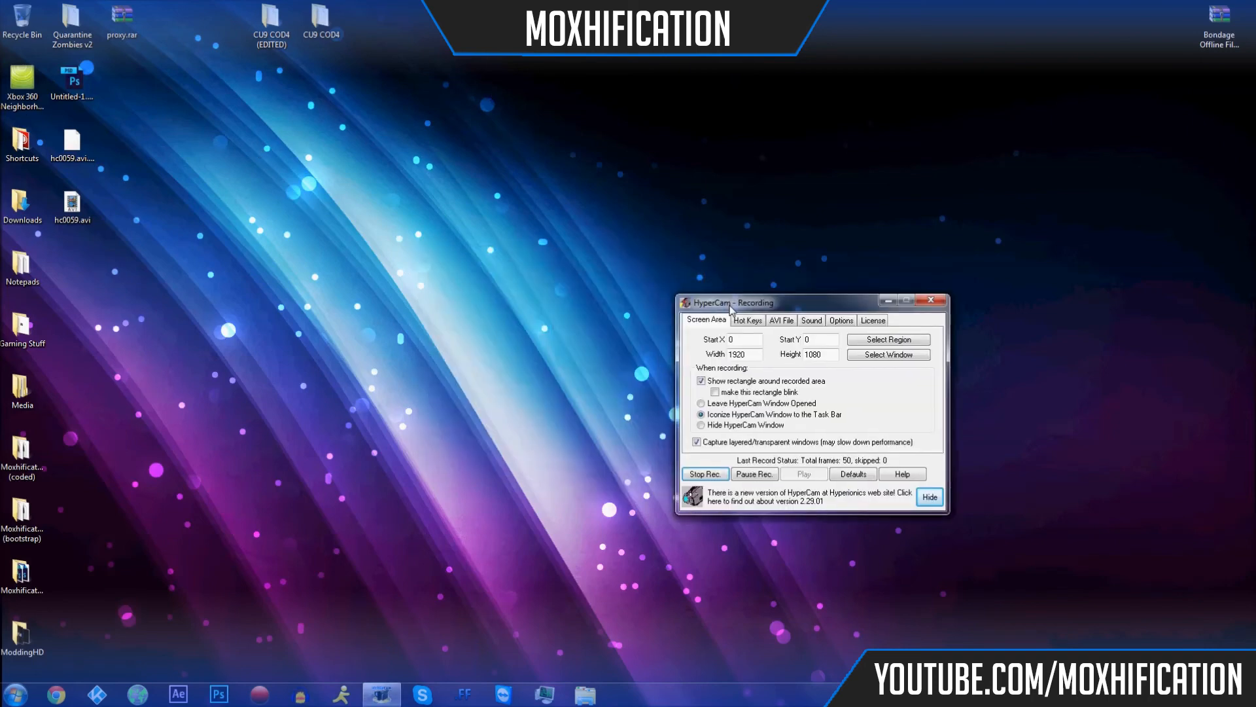
left_click_drag(729, 303, 1009, 433)
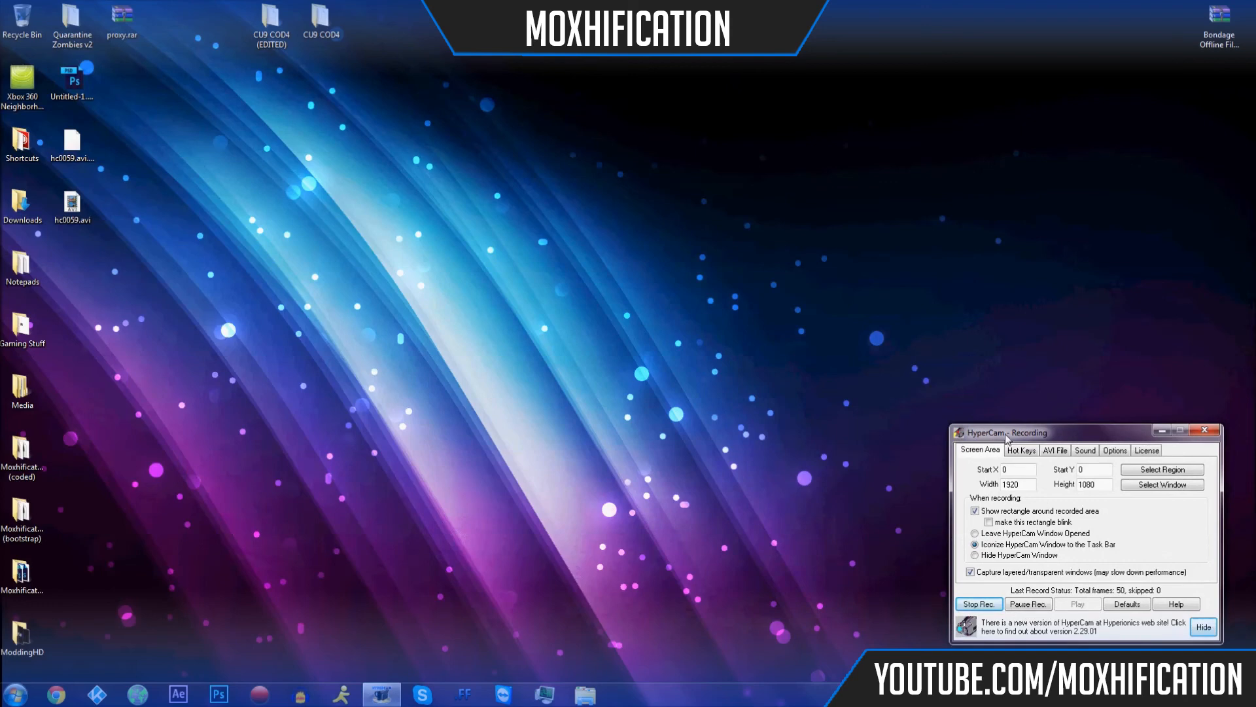
left_click_drag(1005, 434, 1033, 464)
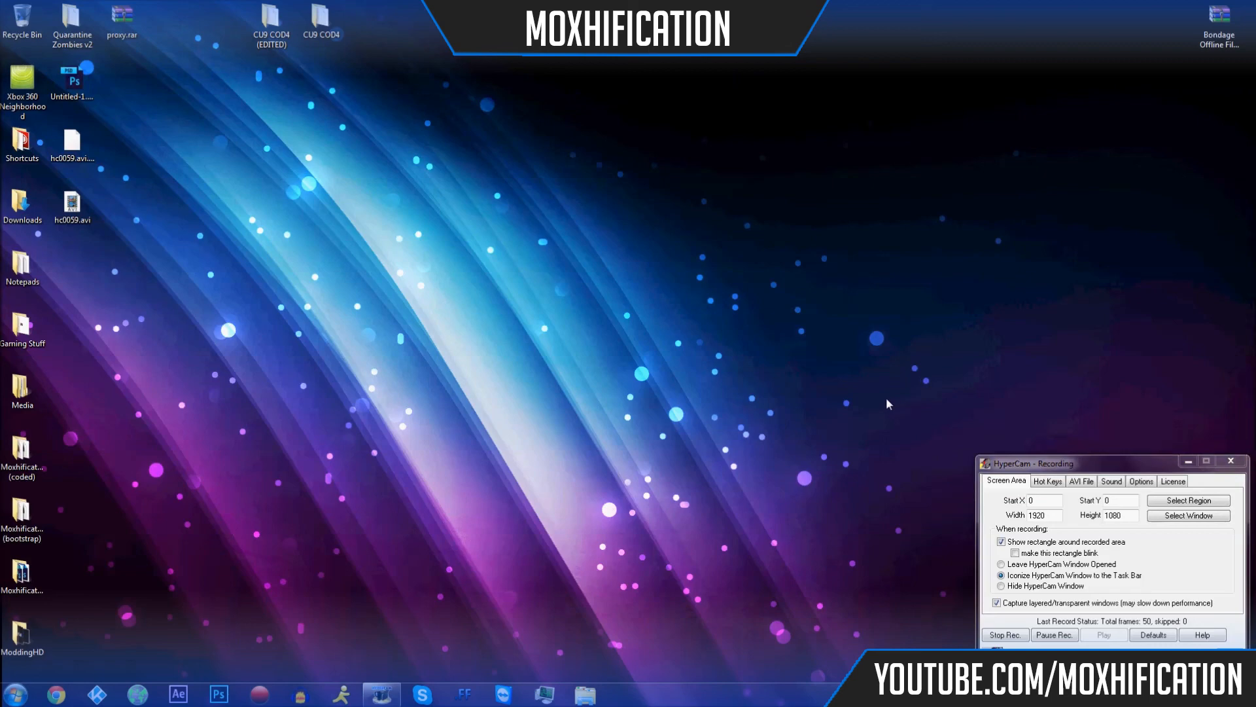
mouse_move(875, 409)
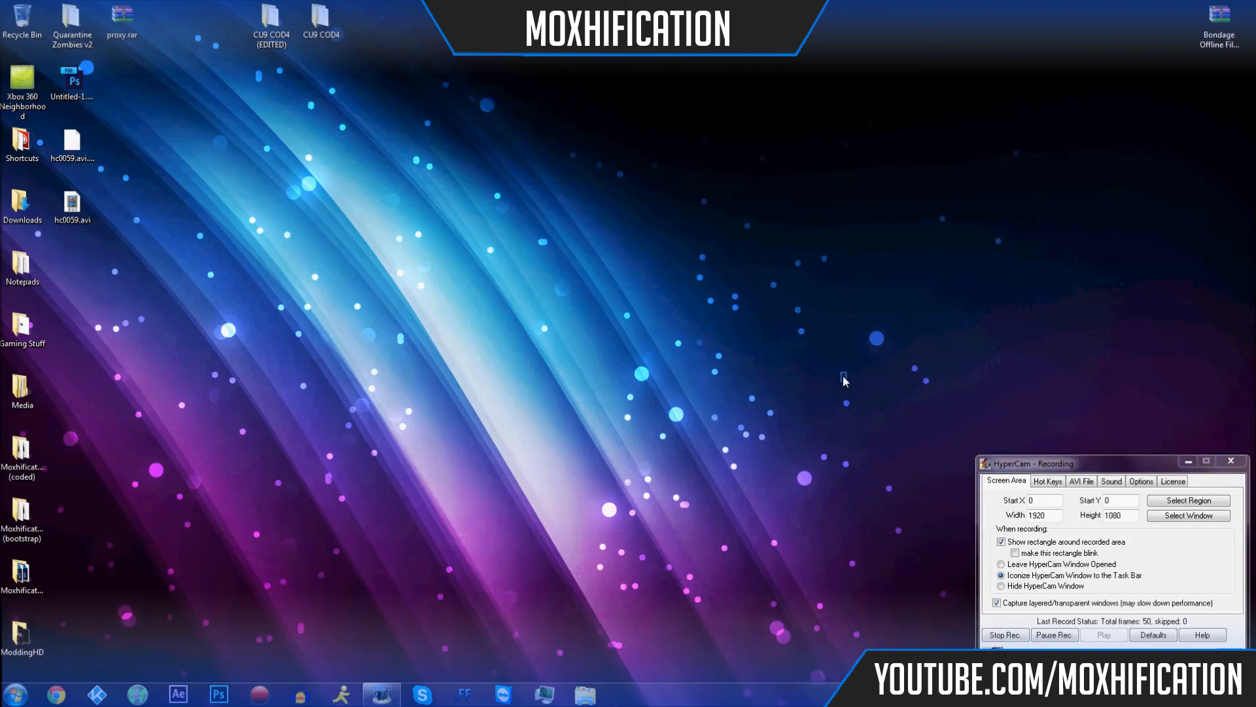
mouse_move(807, 446)
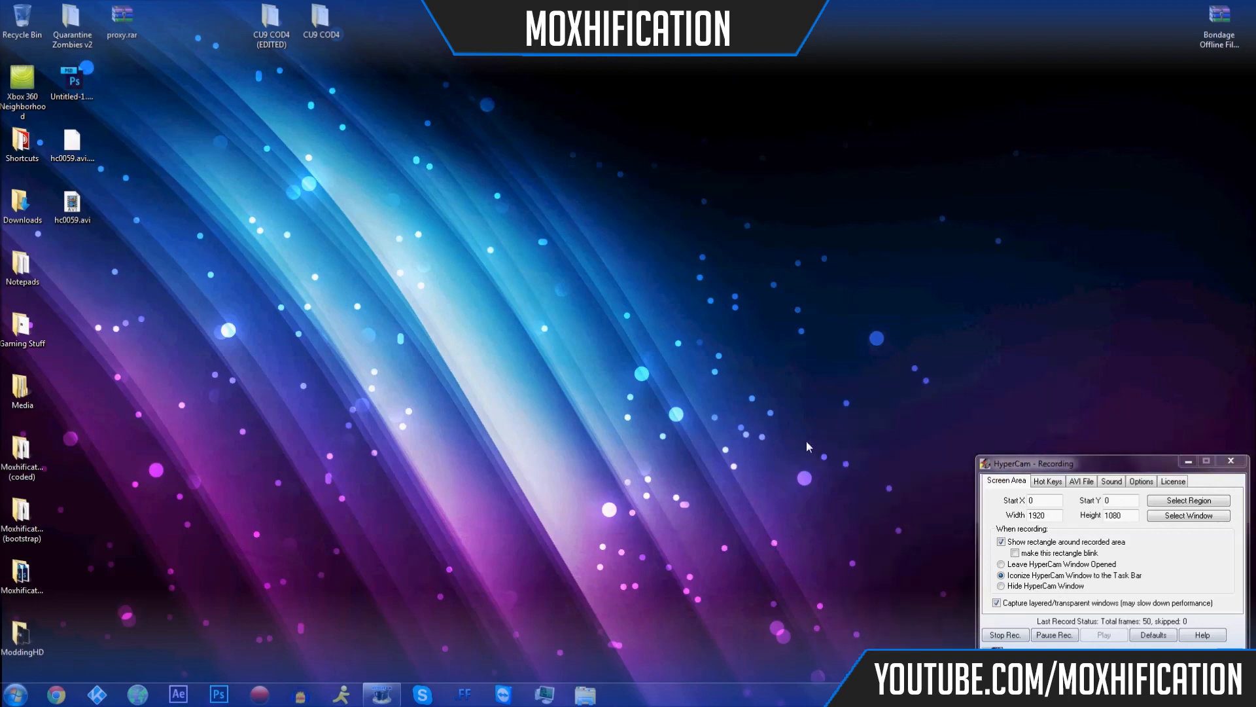
mouse_move(787, 441)
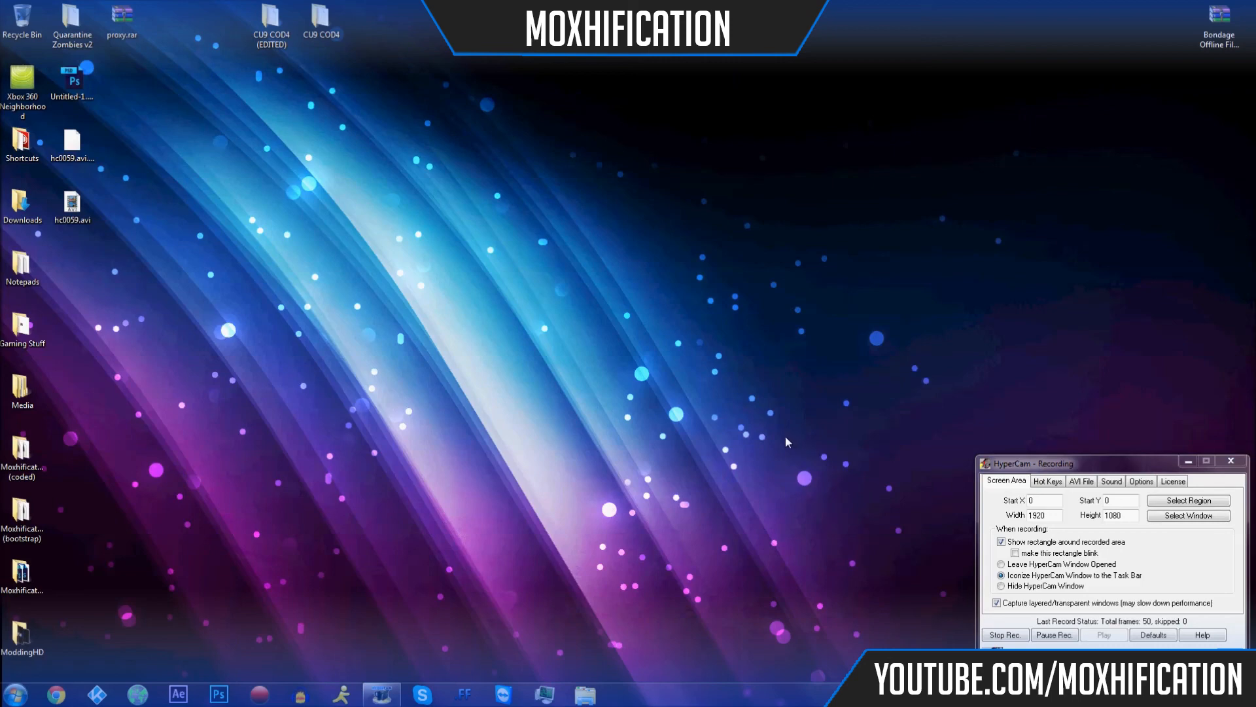
mouse_move(906, 393)
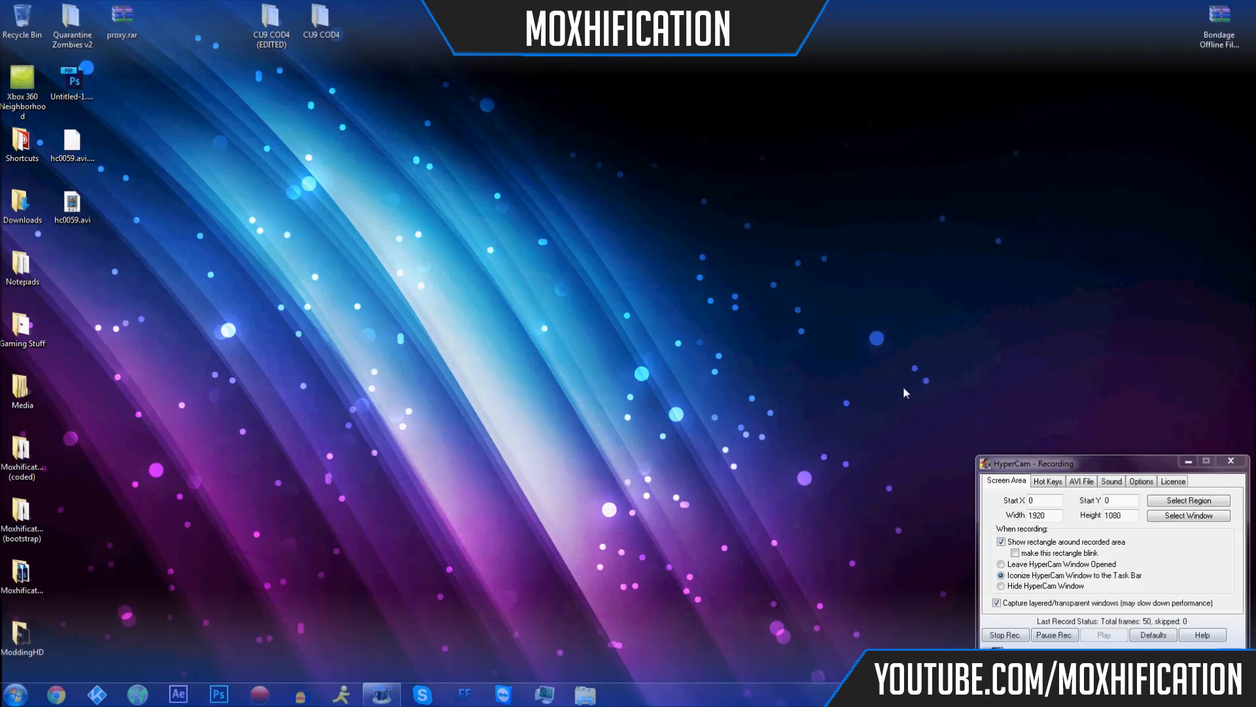
mouse_move(926, 359)
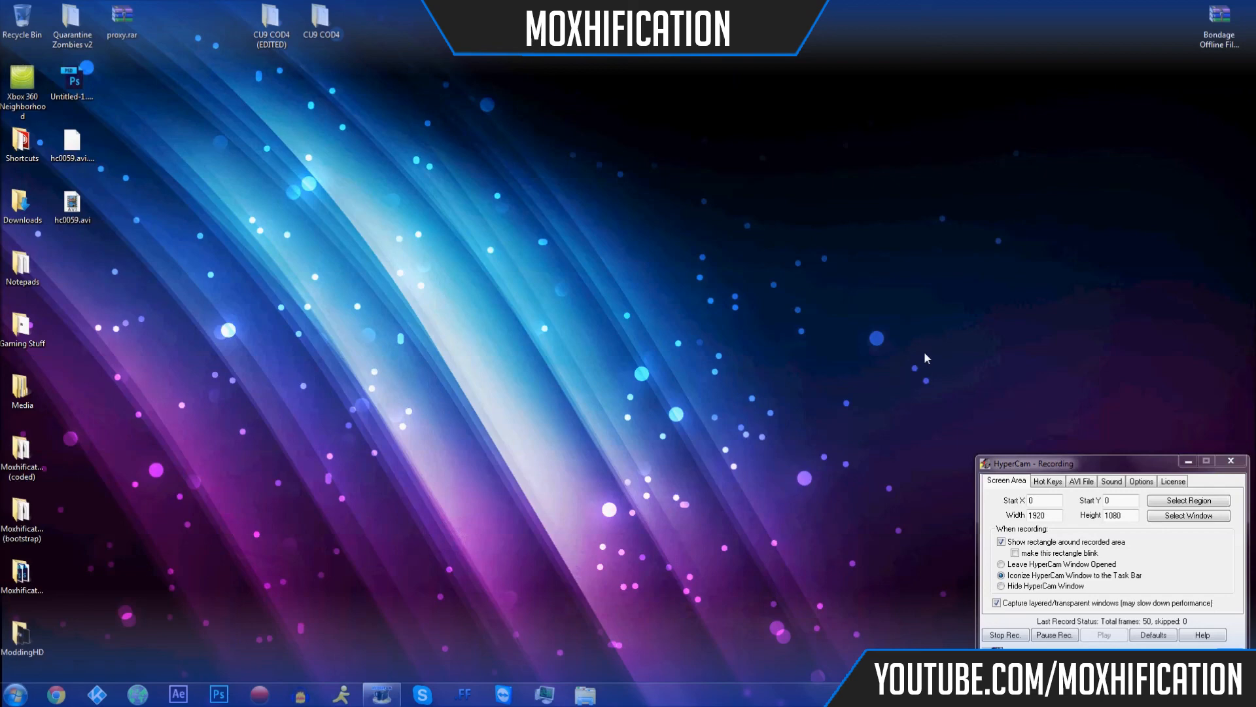